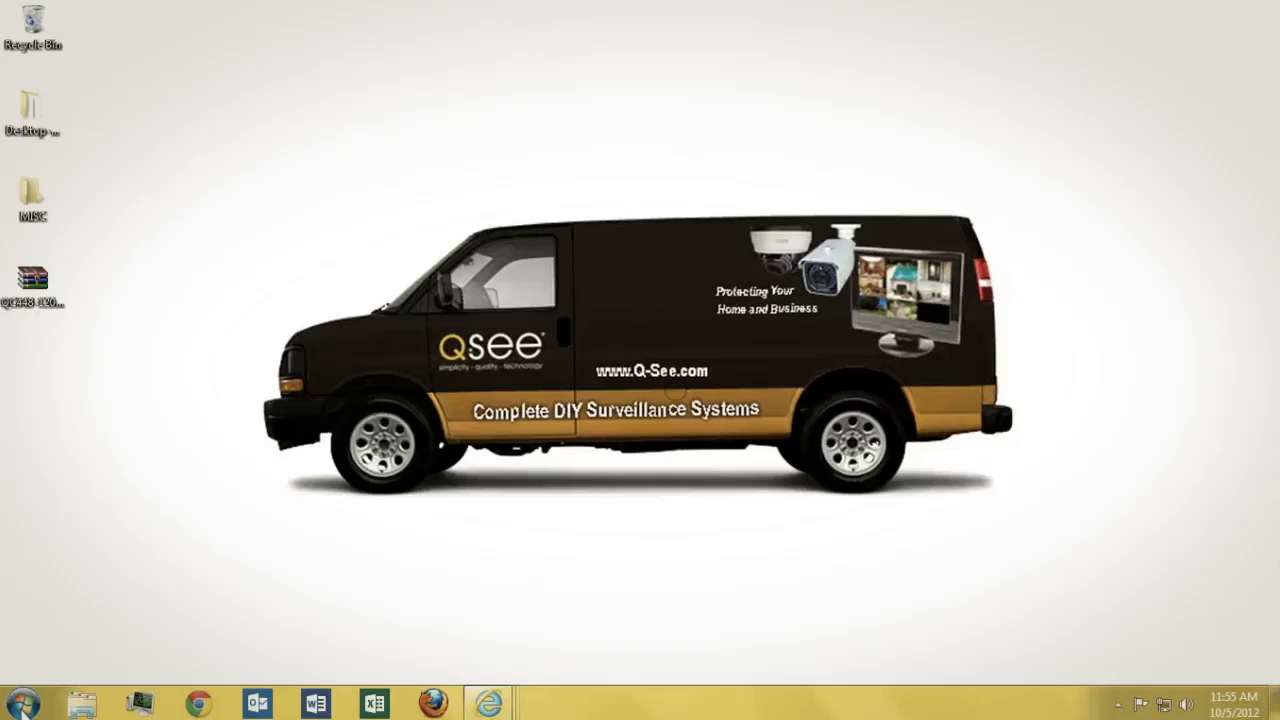
Open Explorer's drive list and bring up the actions for Removable Disk (G:).
click(108, 703)
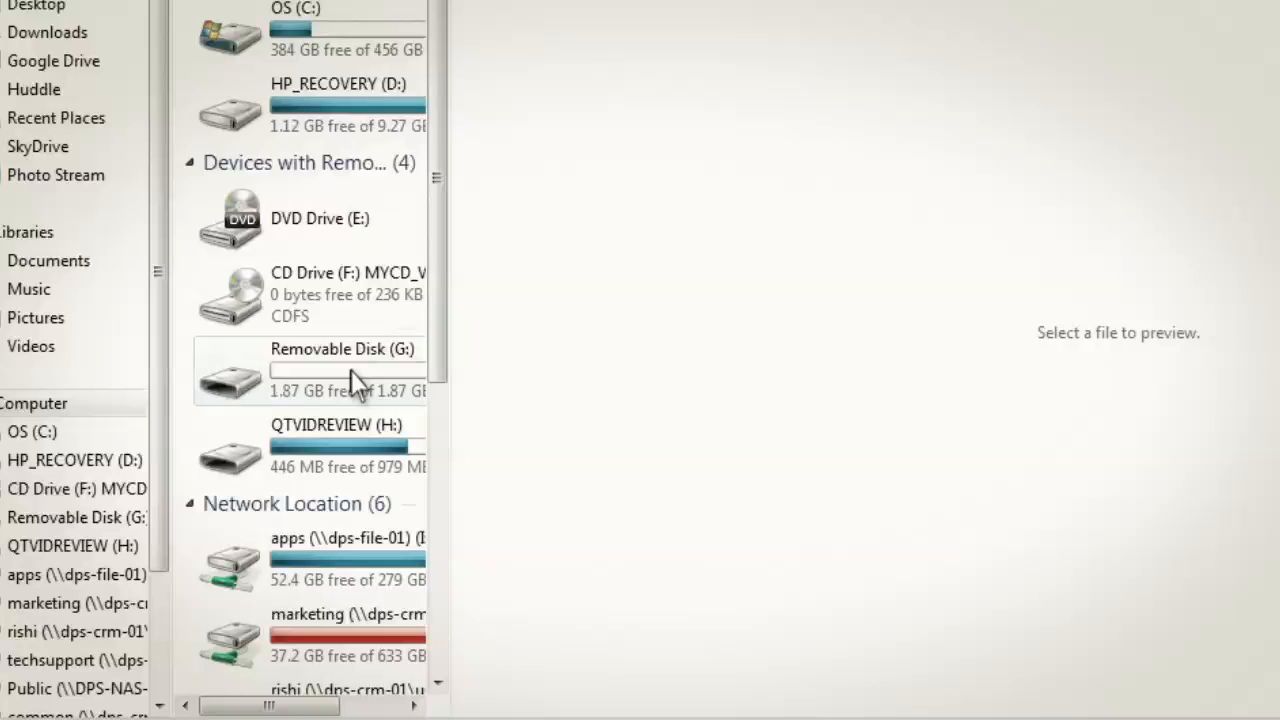
right_click(310, 370)
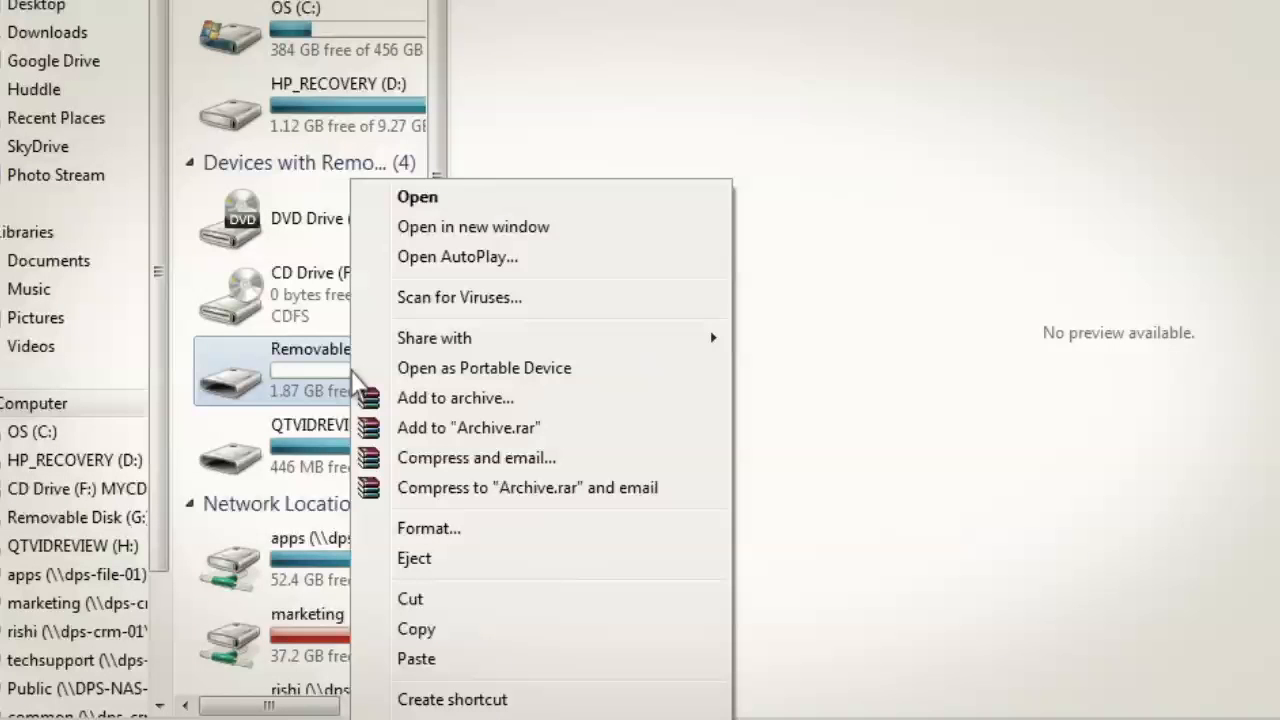
mouse_move(500, 528)
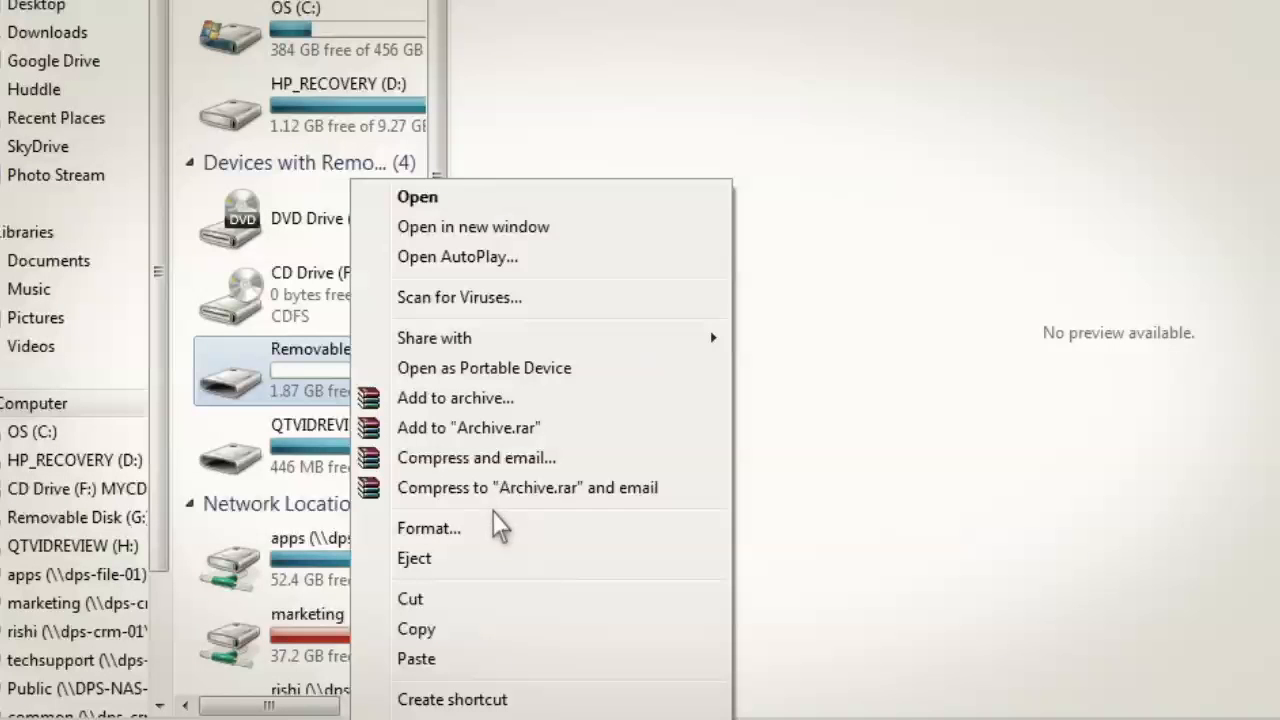
mouse_move(500, 528)
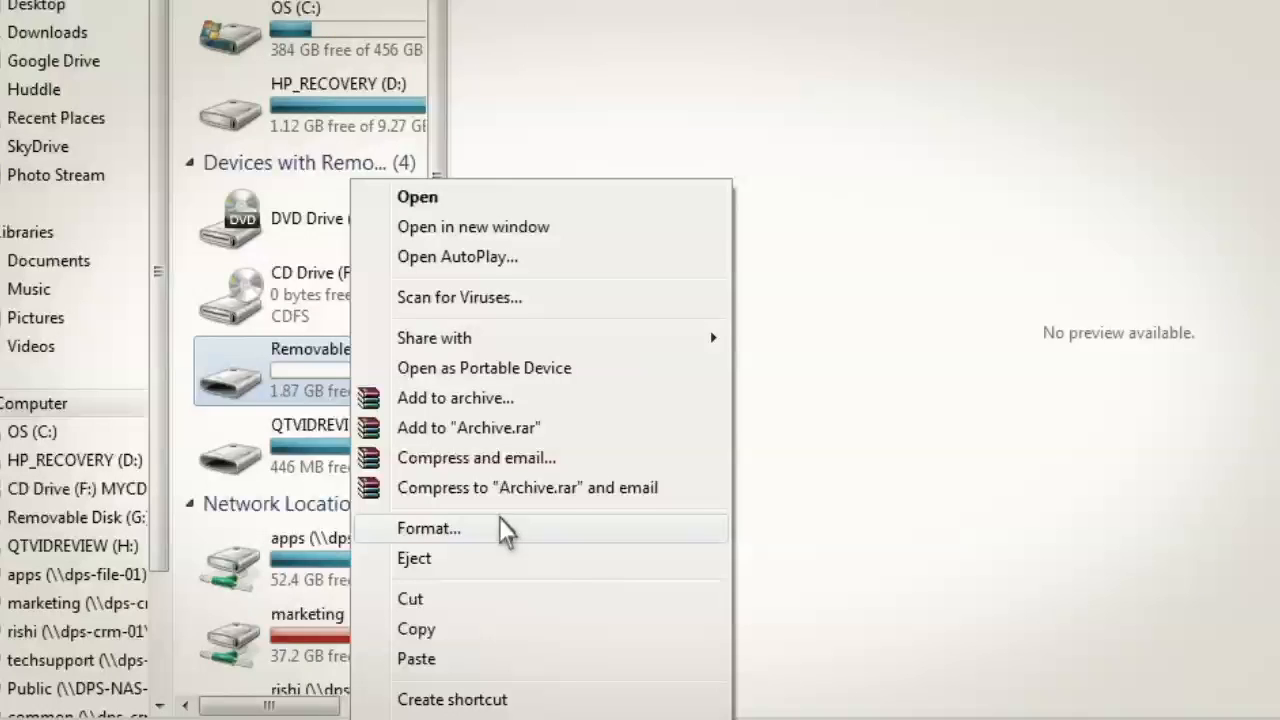
Quick-format Removable Disk (G:) as FAT32 with default allocation size, then close the dialog.
click(428, 528)
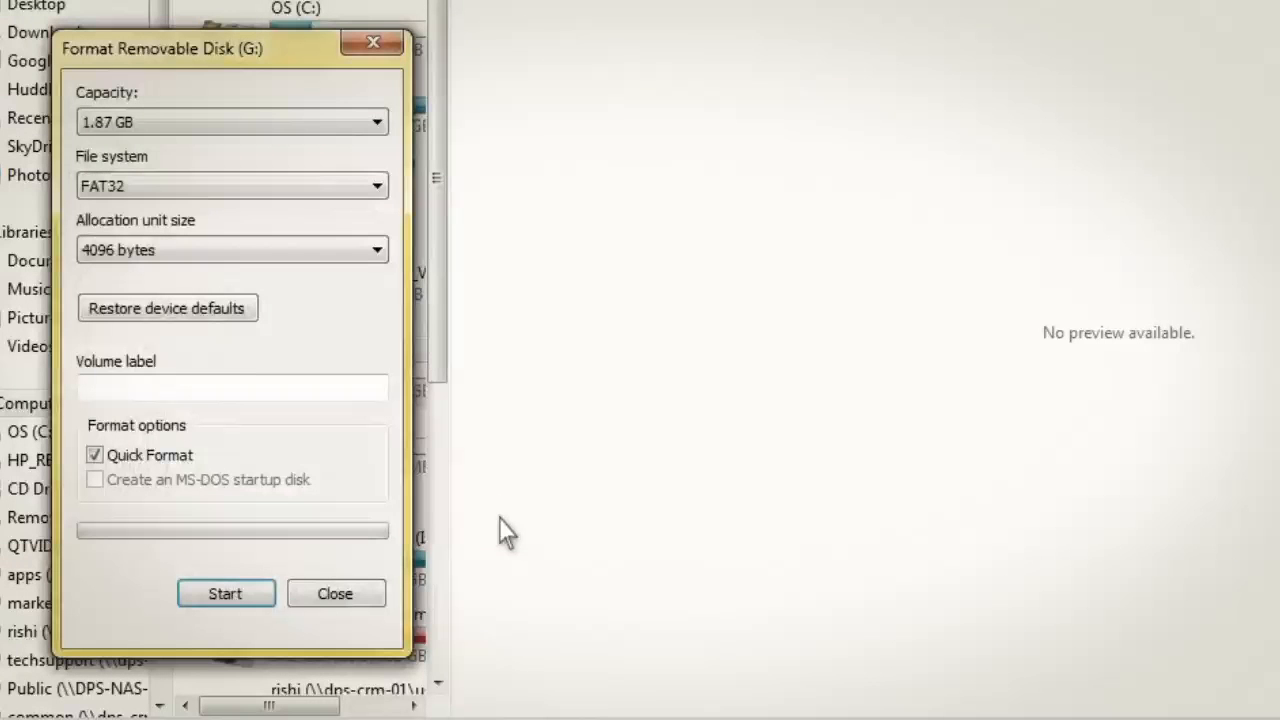
mouse_move(205, 195)
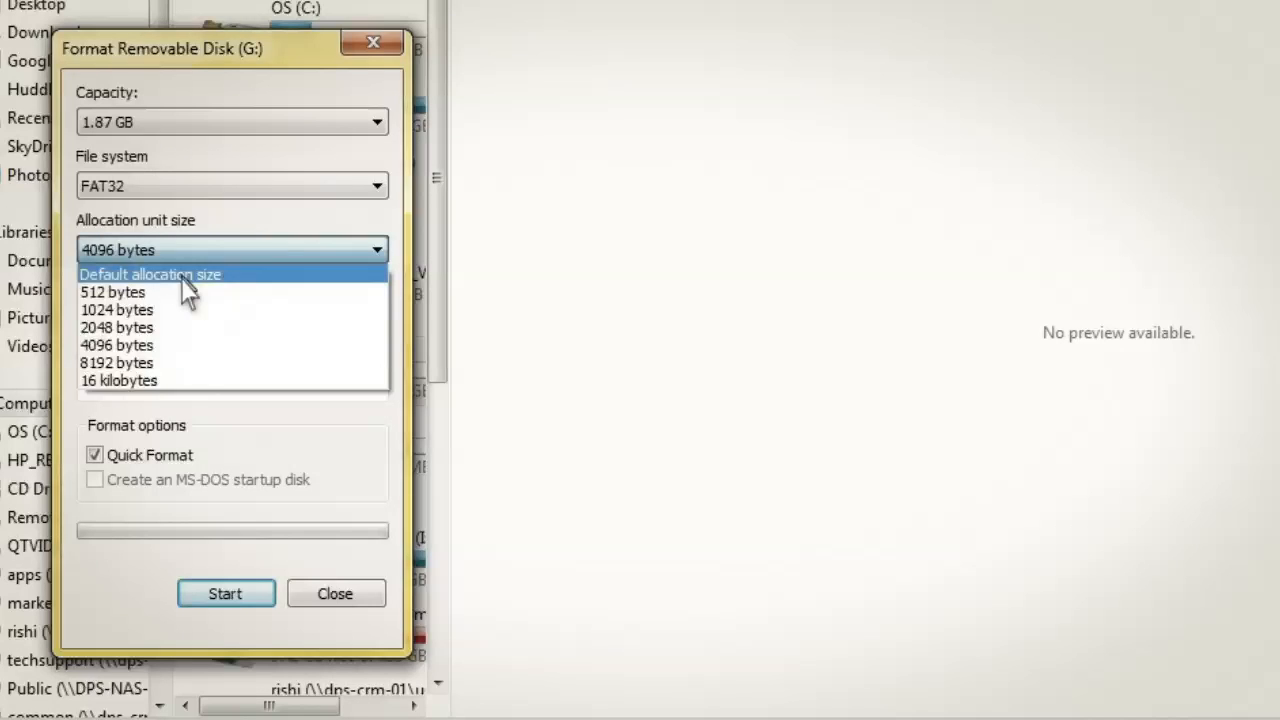
click(150, 274)
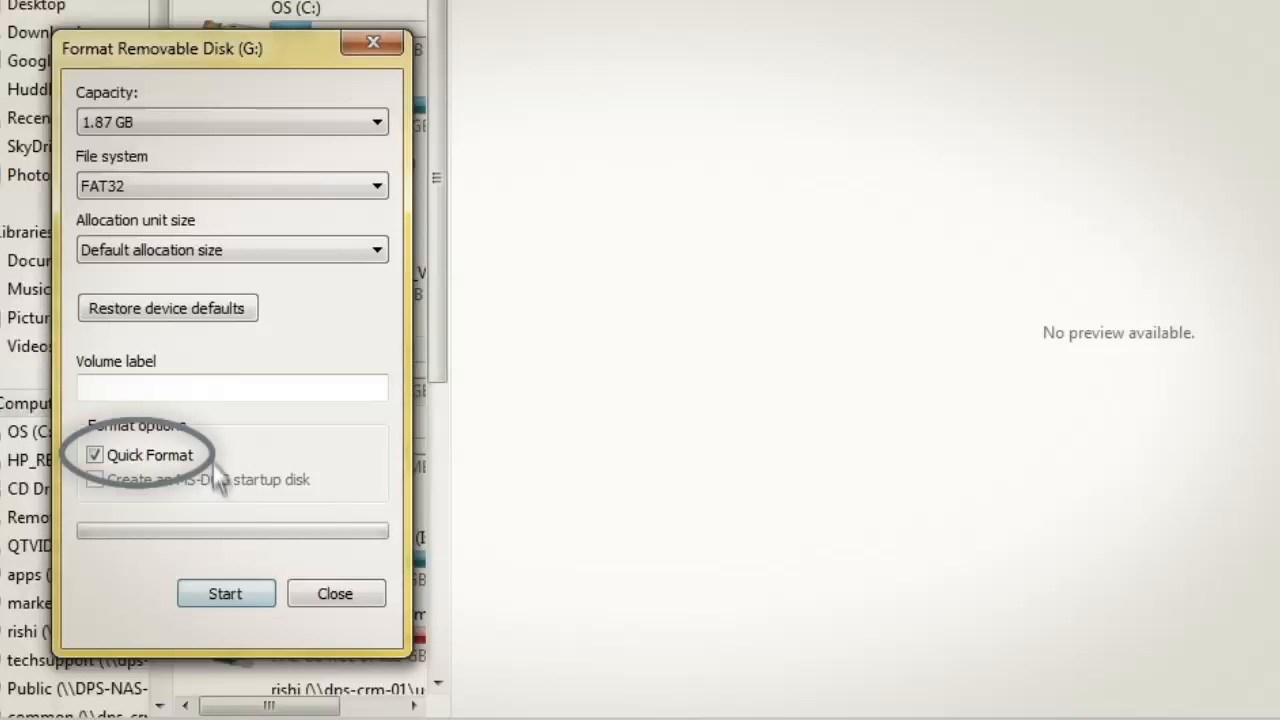
click(225, 593)
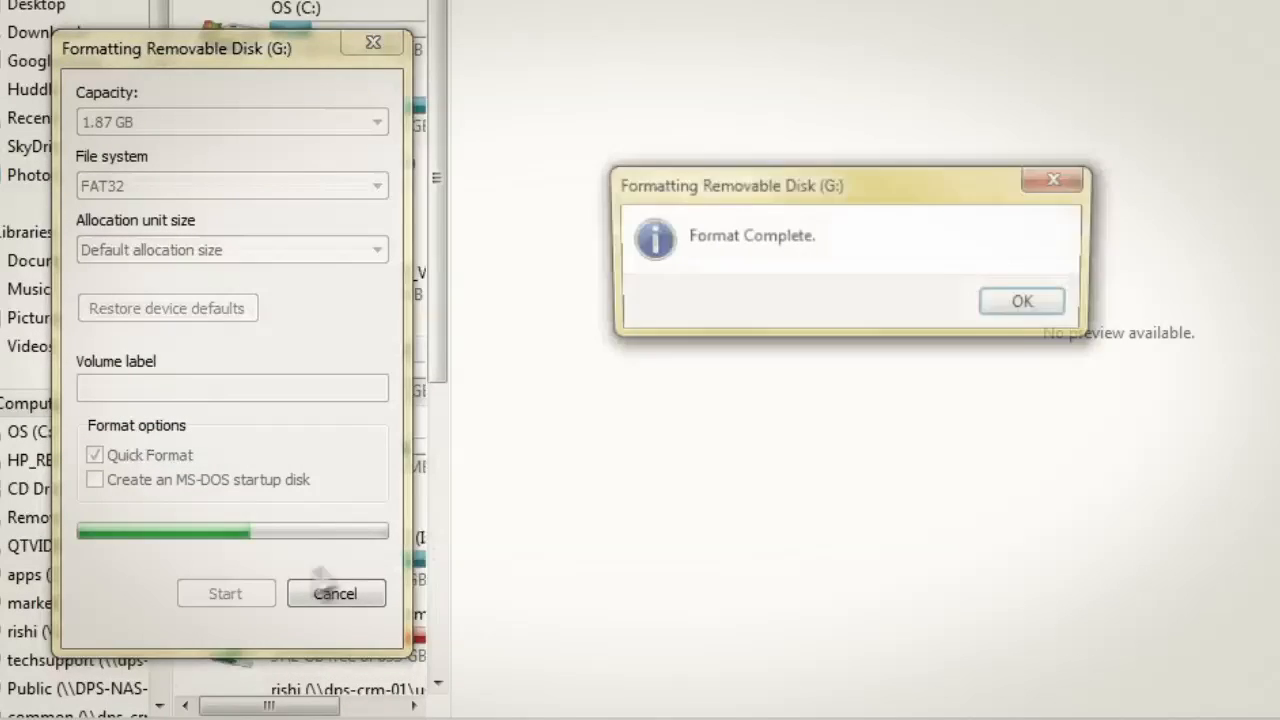
click(1021, 300)
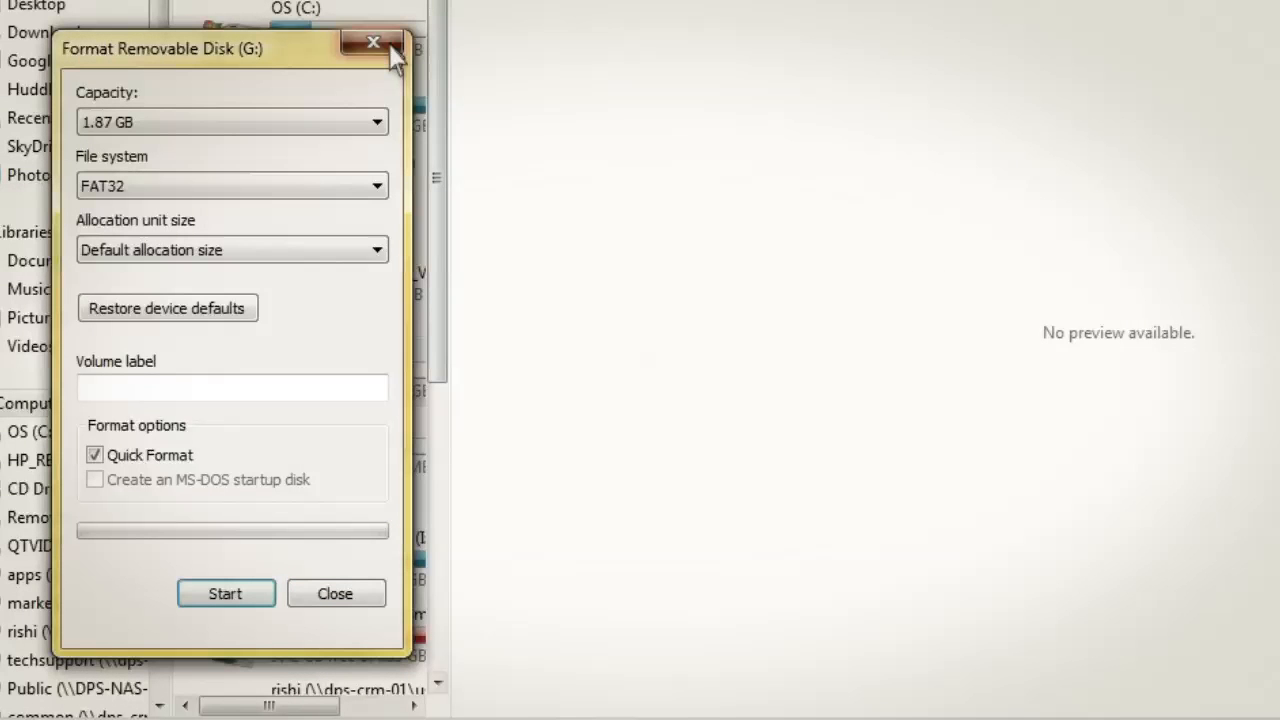
click(373, 42)
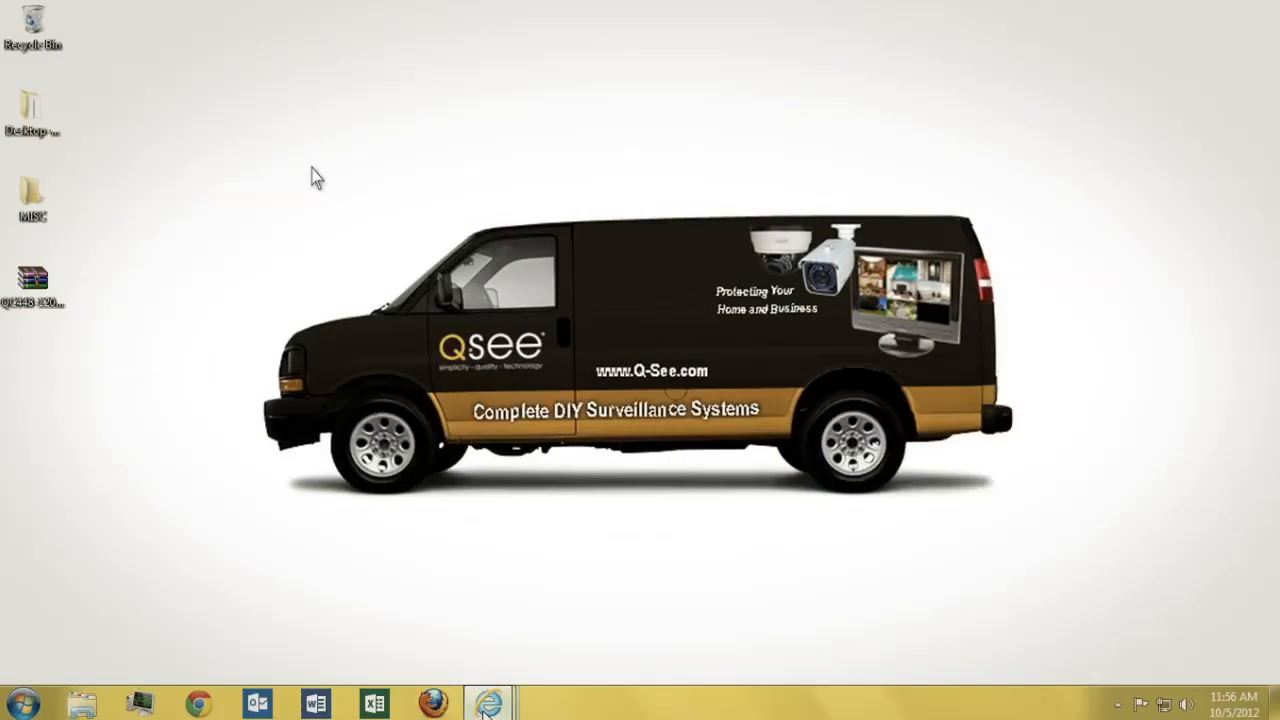
mouse_move(320, 198)
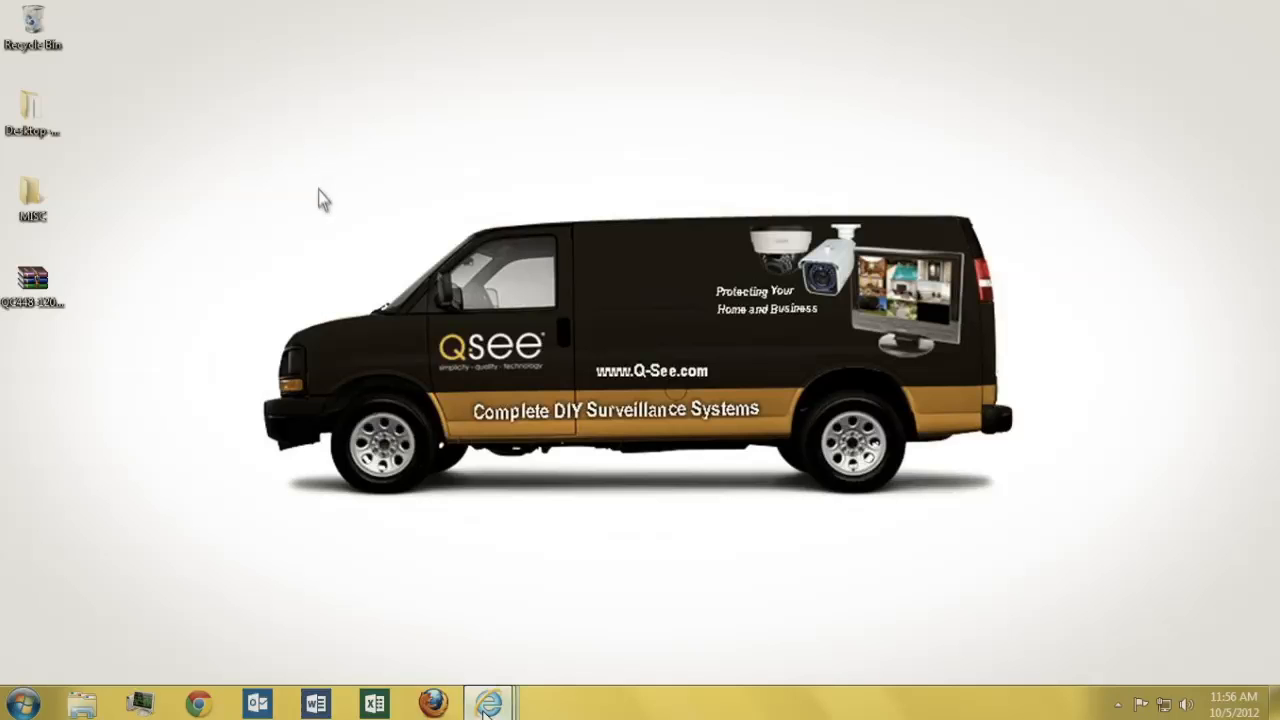
Download and run the WinRAR x86 (32 bit) 4.20 installer from rarlab.com Downloads.
click(487, 702)
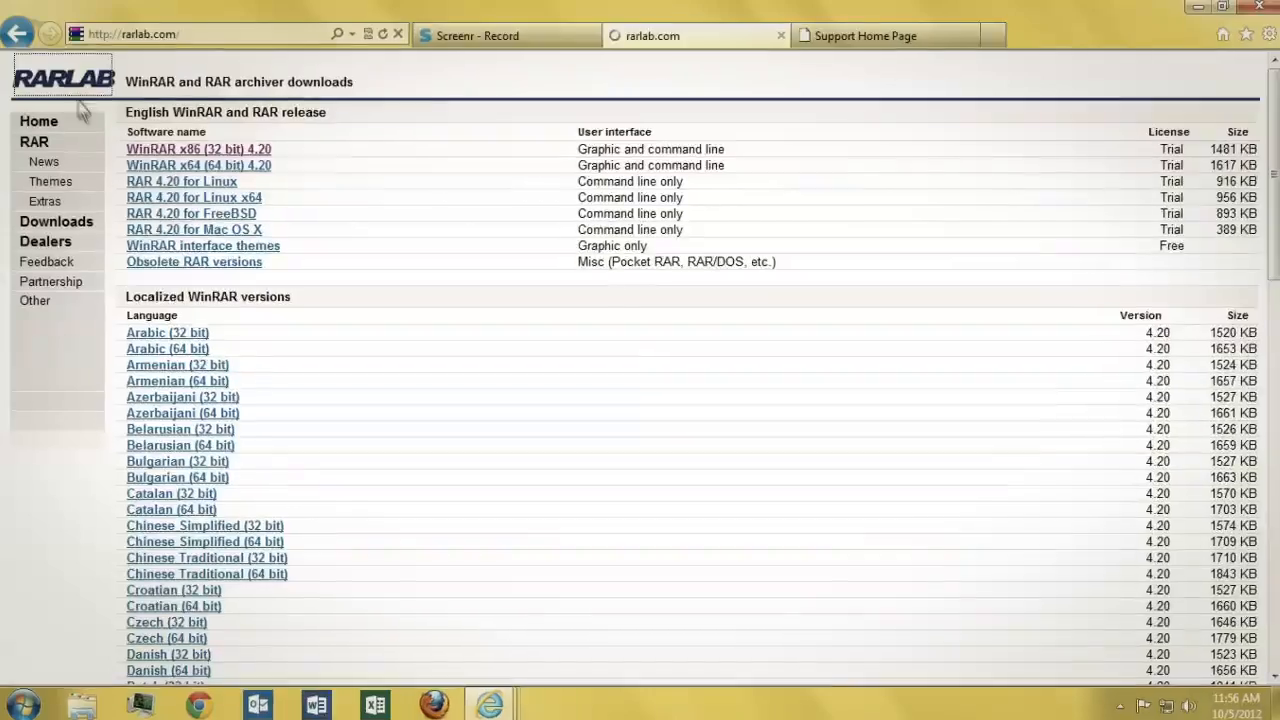
click(56, 221)
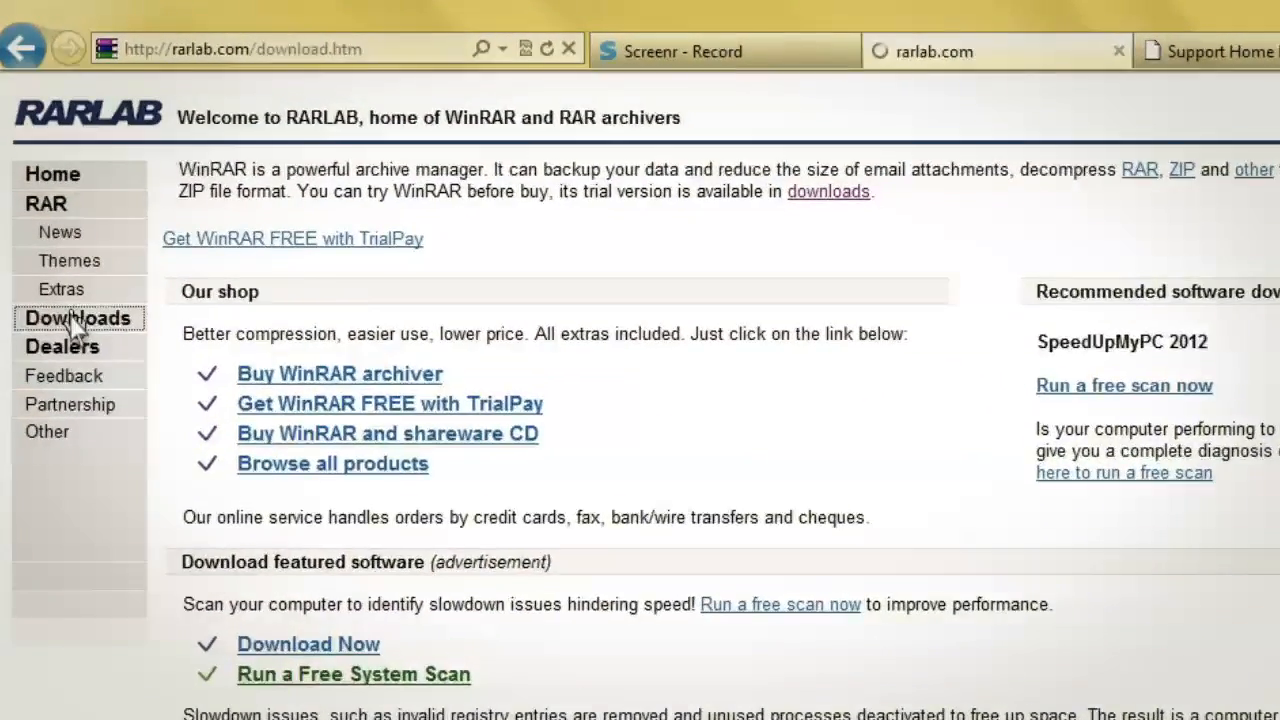
click(77, 317)
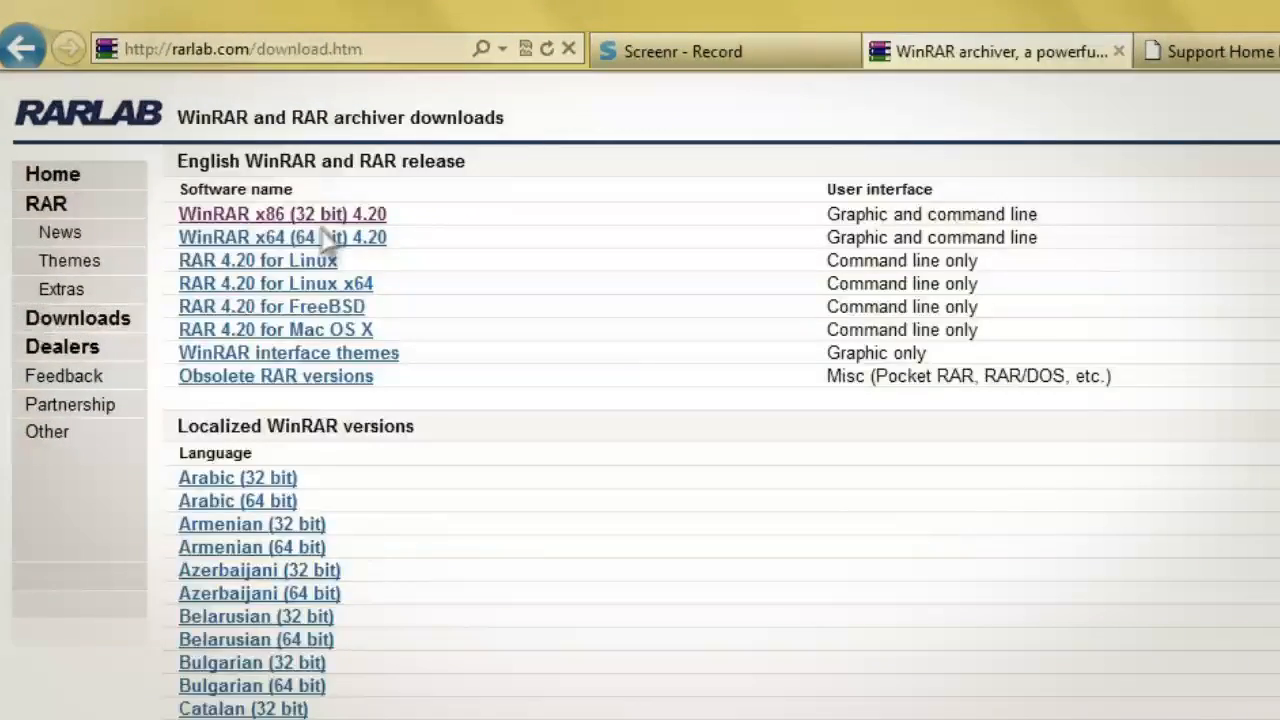
click(281, 214)
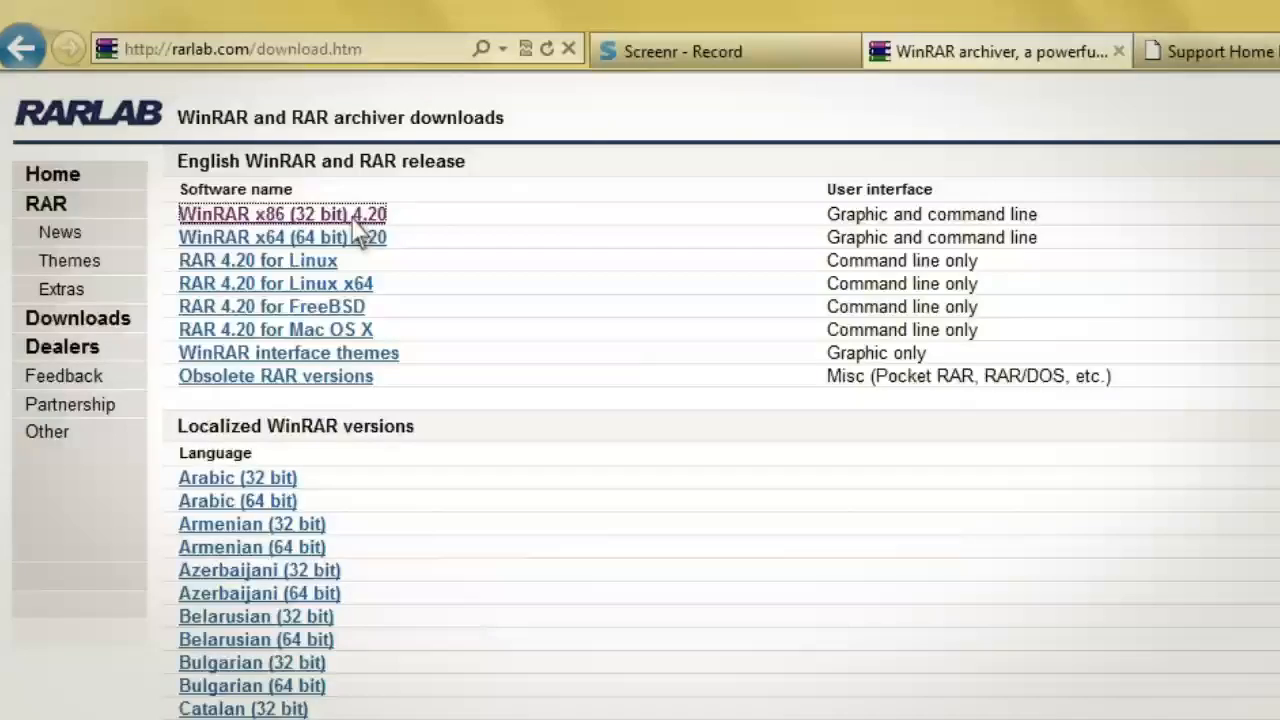
click(281, 214)
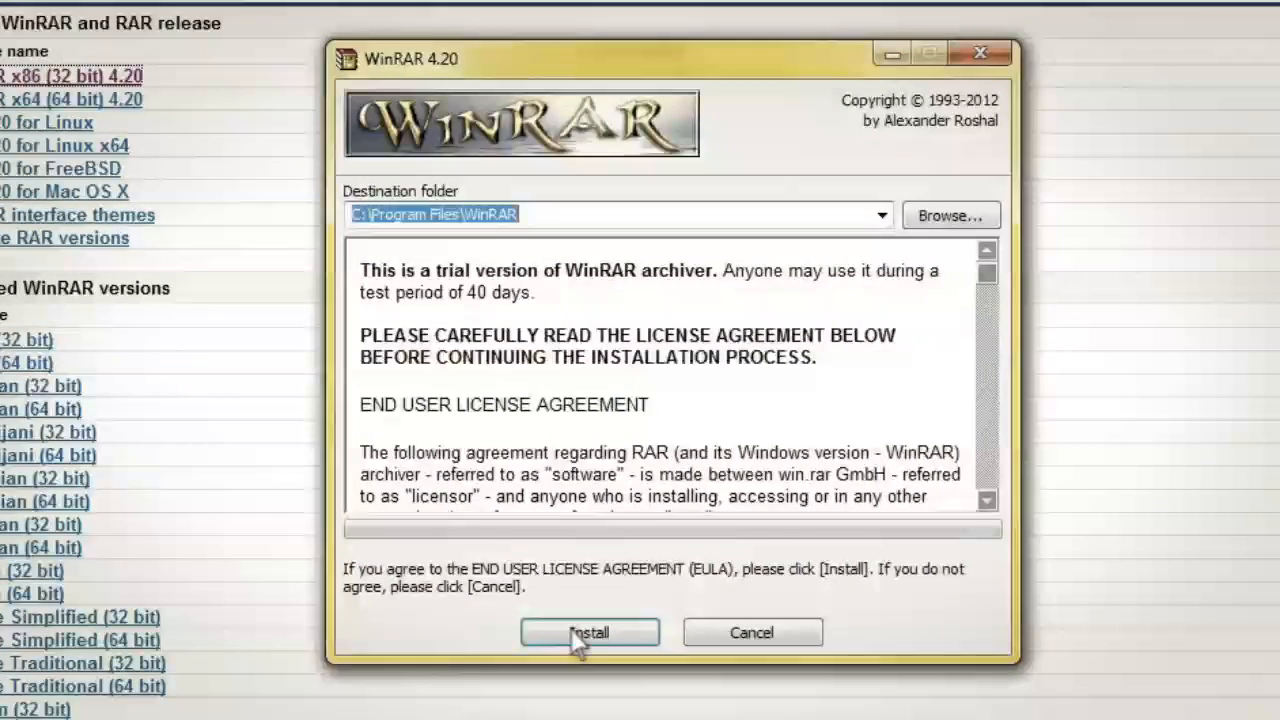
Install WinRAR 4.20 to C:\Program Files\WinRAR with default options and close its folder window.
click(590, 632)
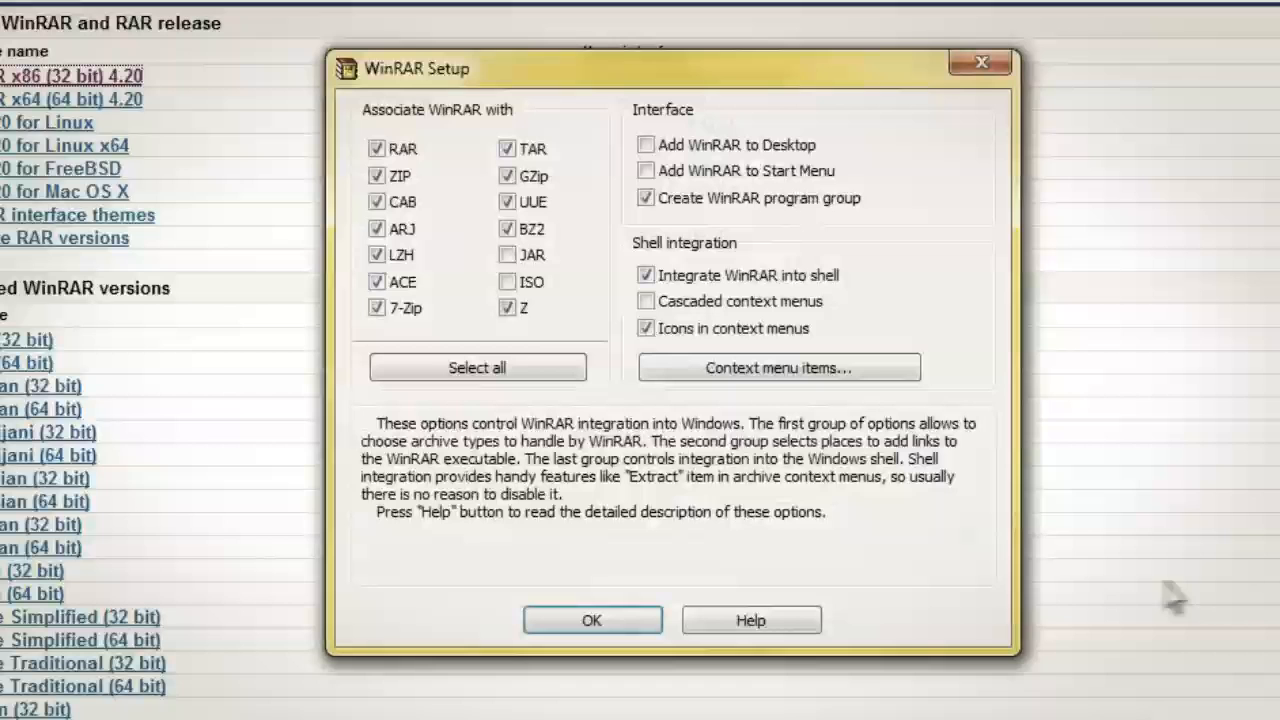
click(591, 620)
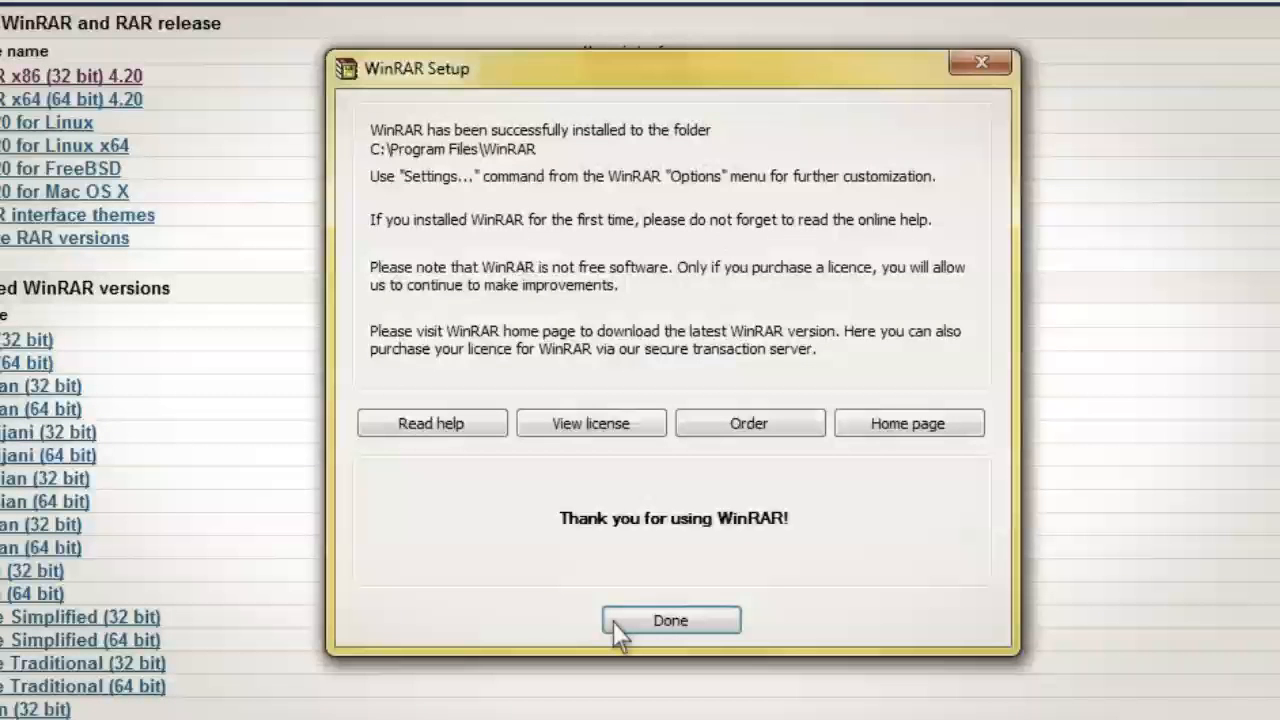
click(670, 620)
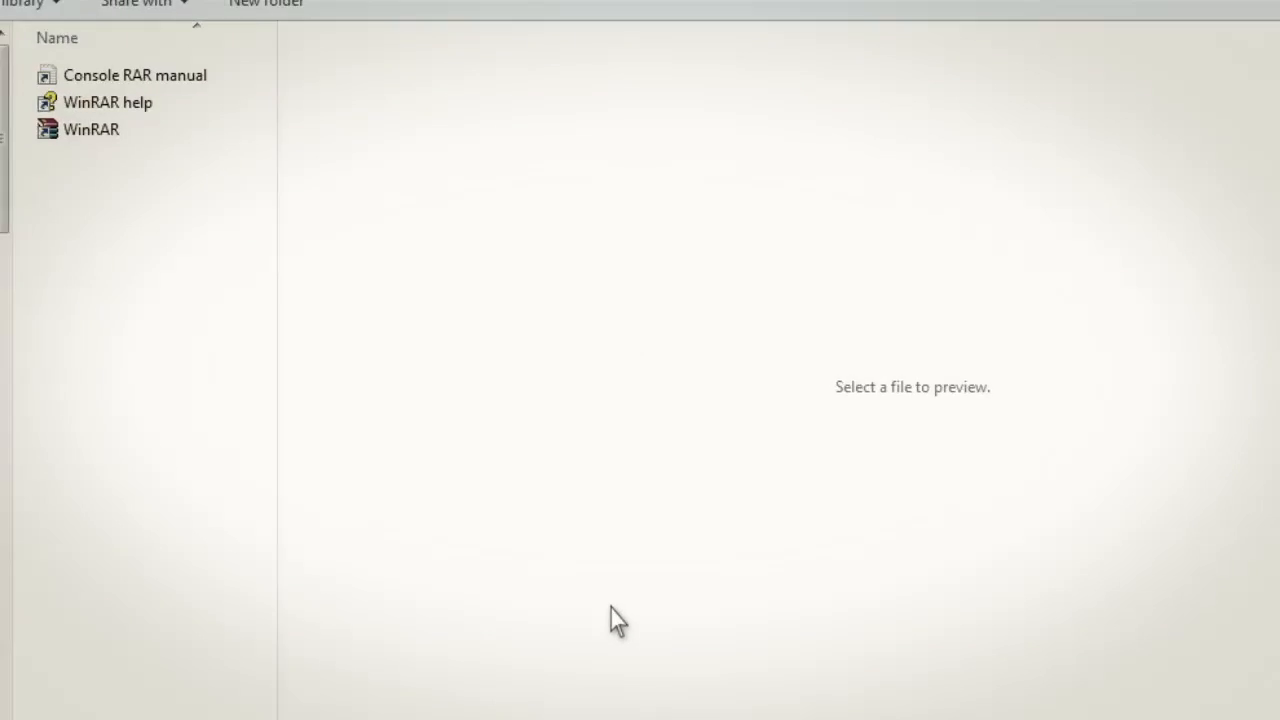
click(1219, 7)
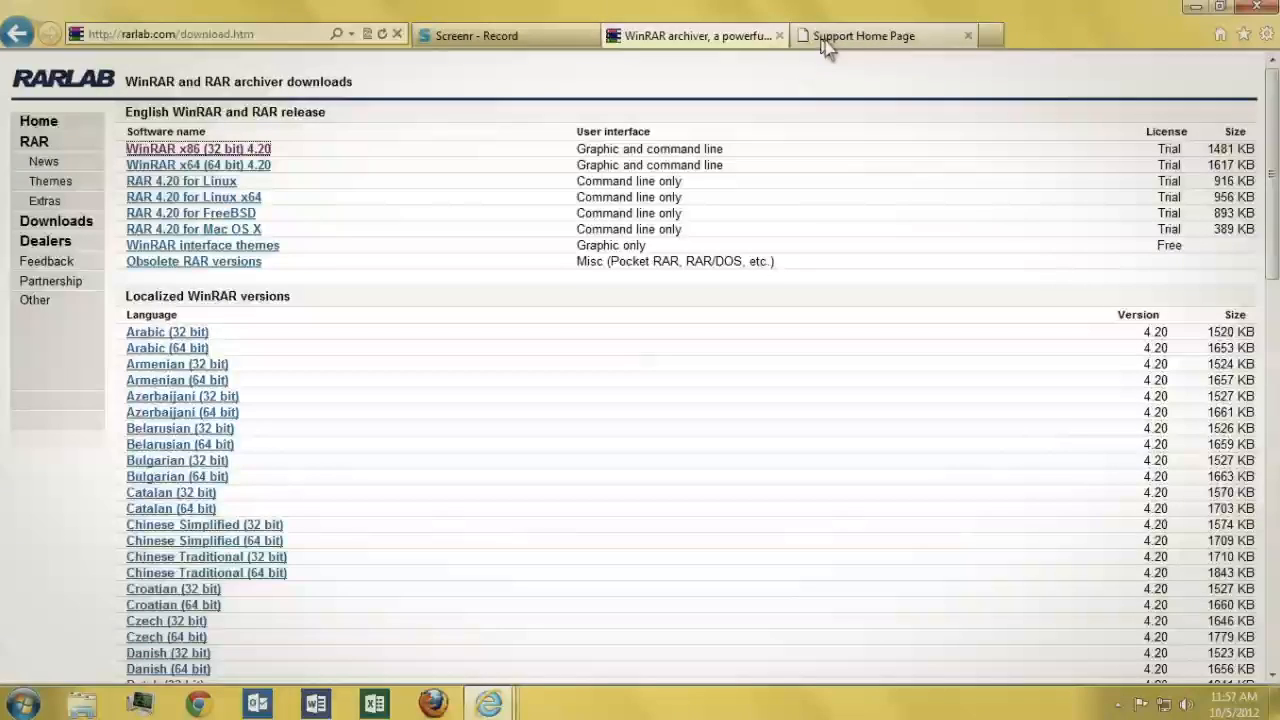
Find the QC448 firmware article (version 120508) via QC Series on Q-See Support.
click(862, 35)
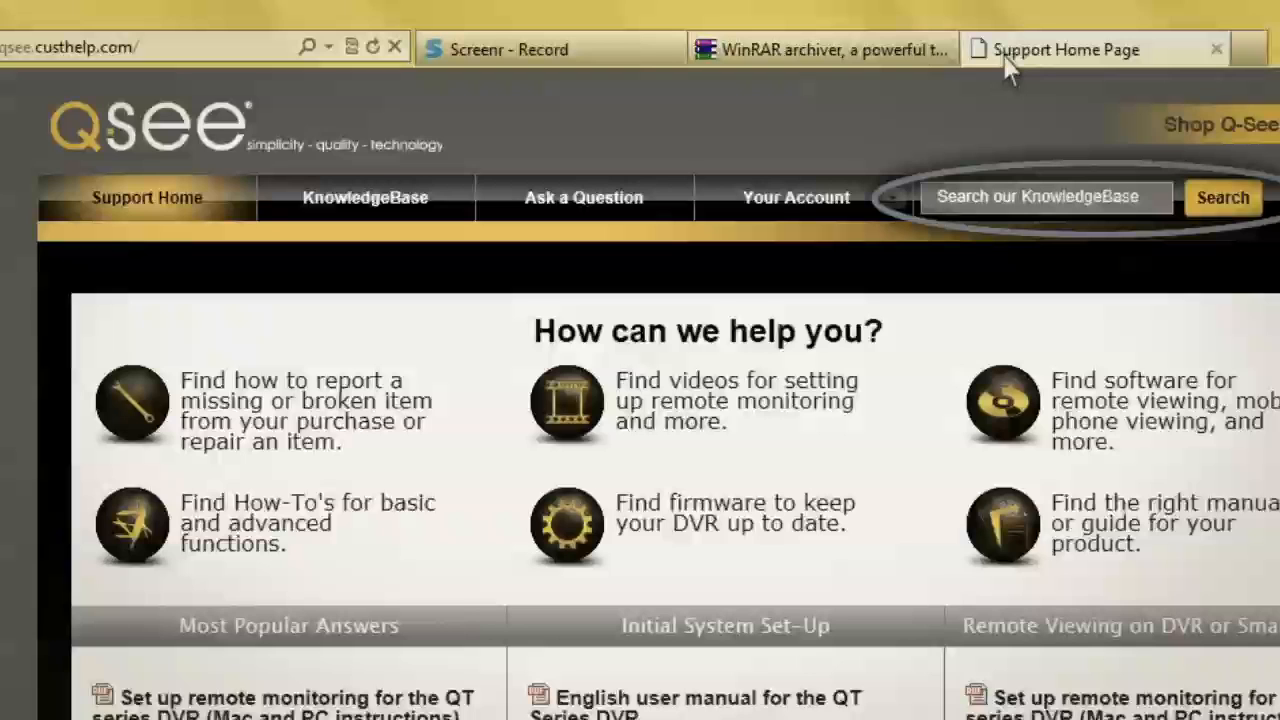
mouse_move(865, 310)
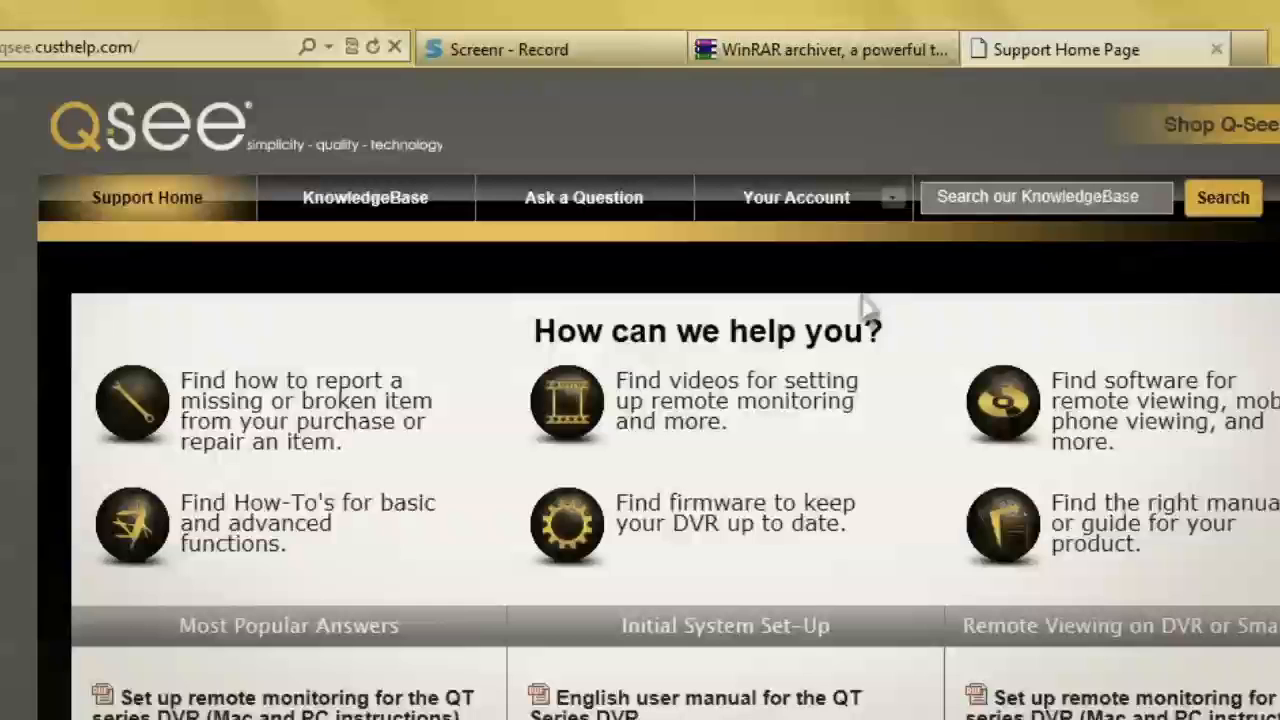
mouse_move(735, 512)
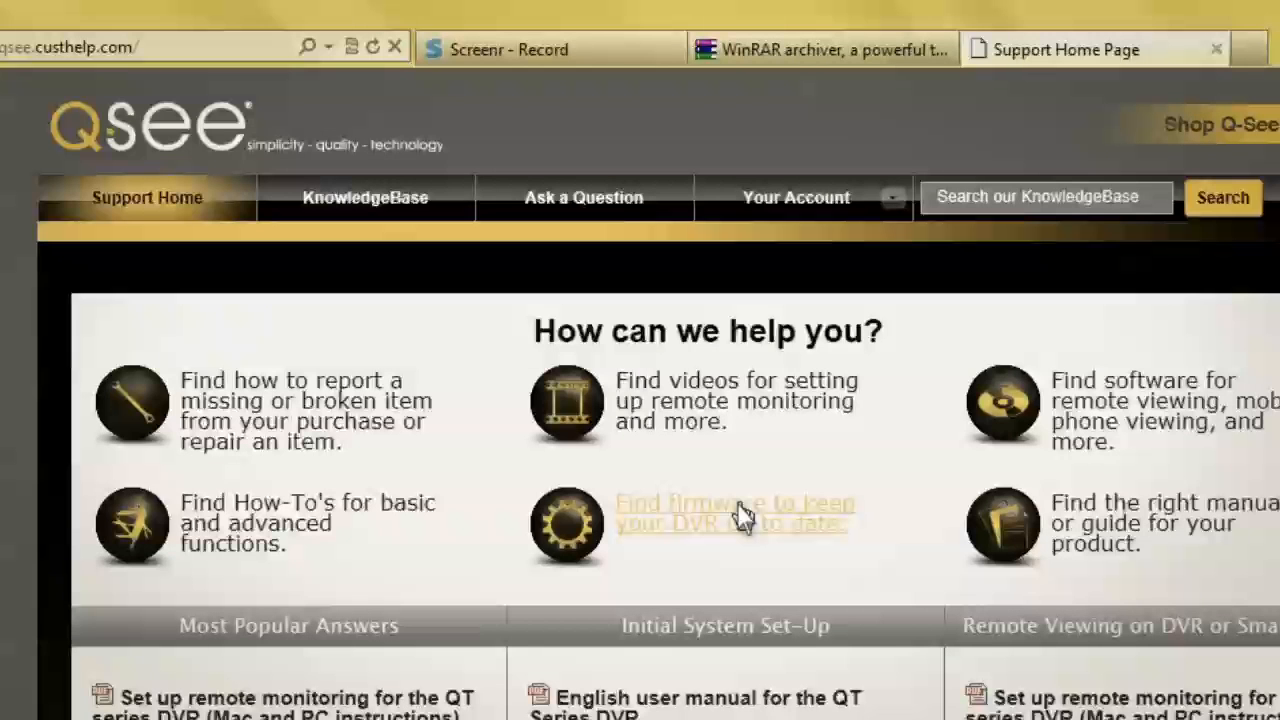
click(735, 512)
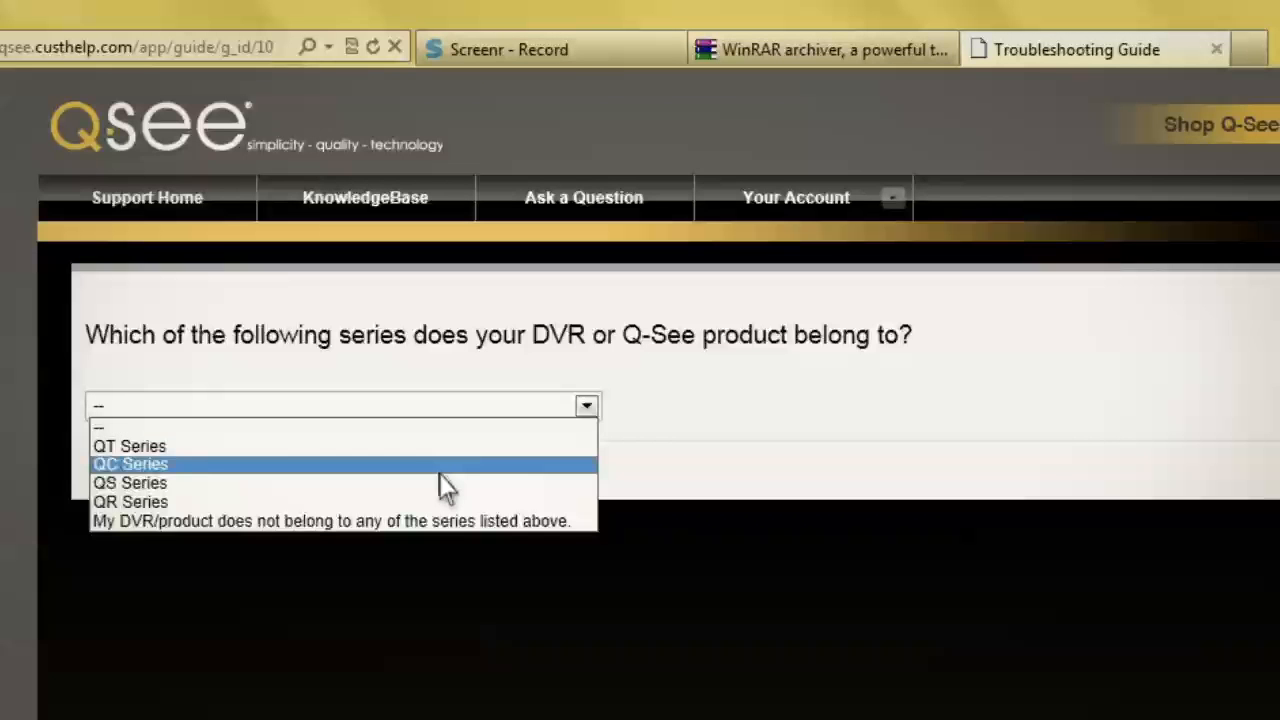
click(130, 463)
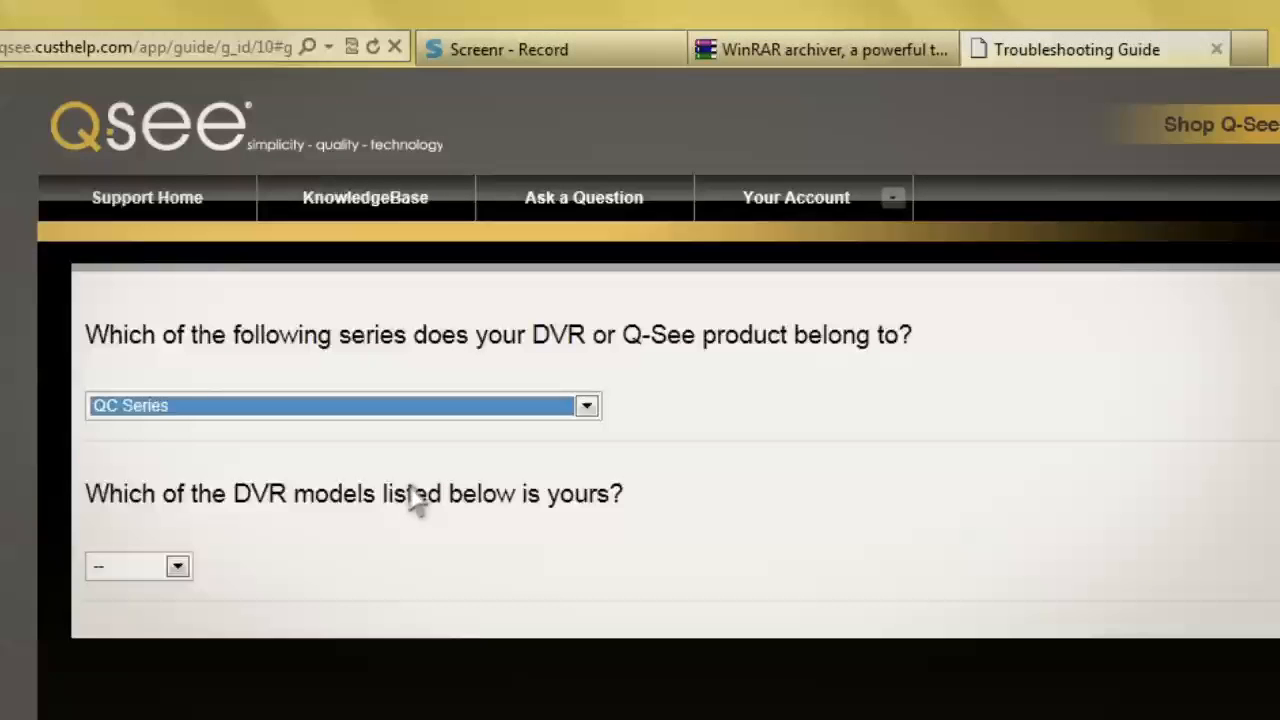
click(177, 566)
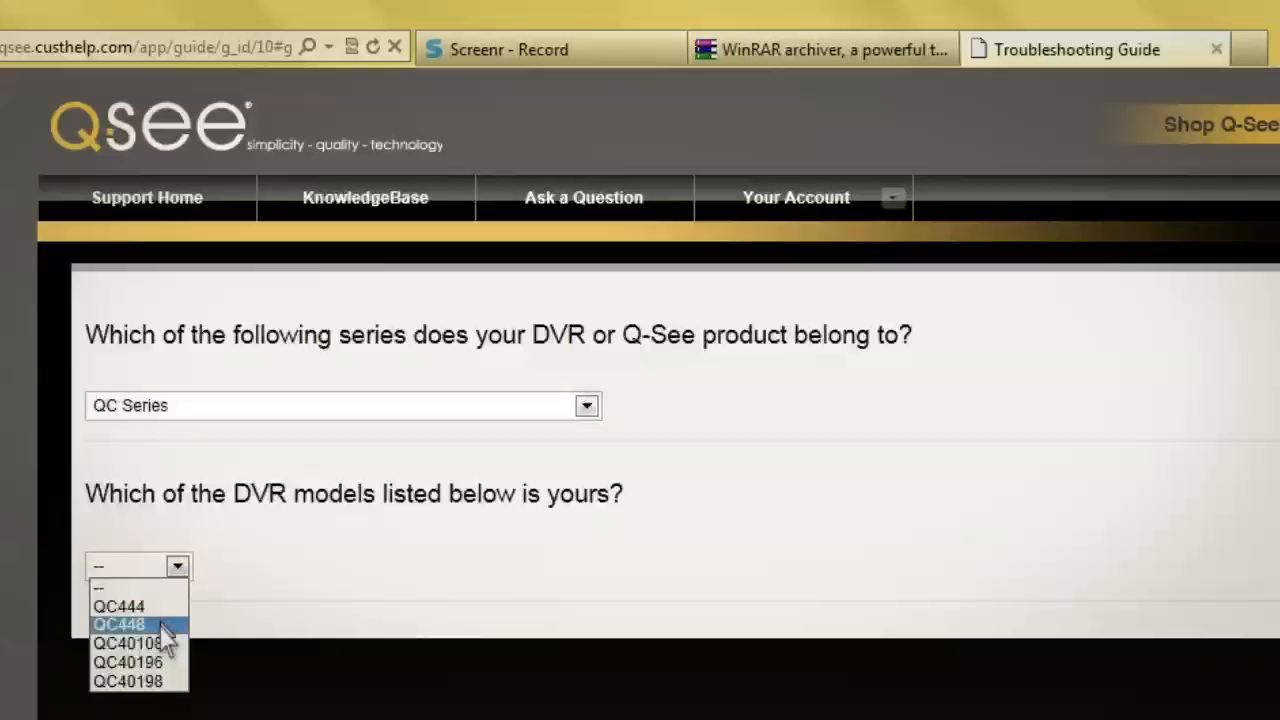
click(119, 624)
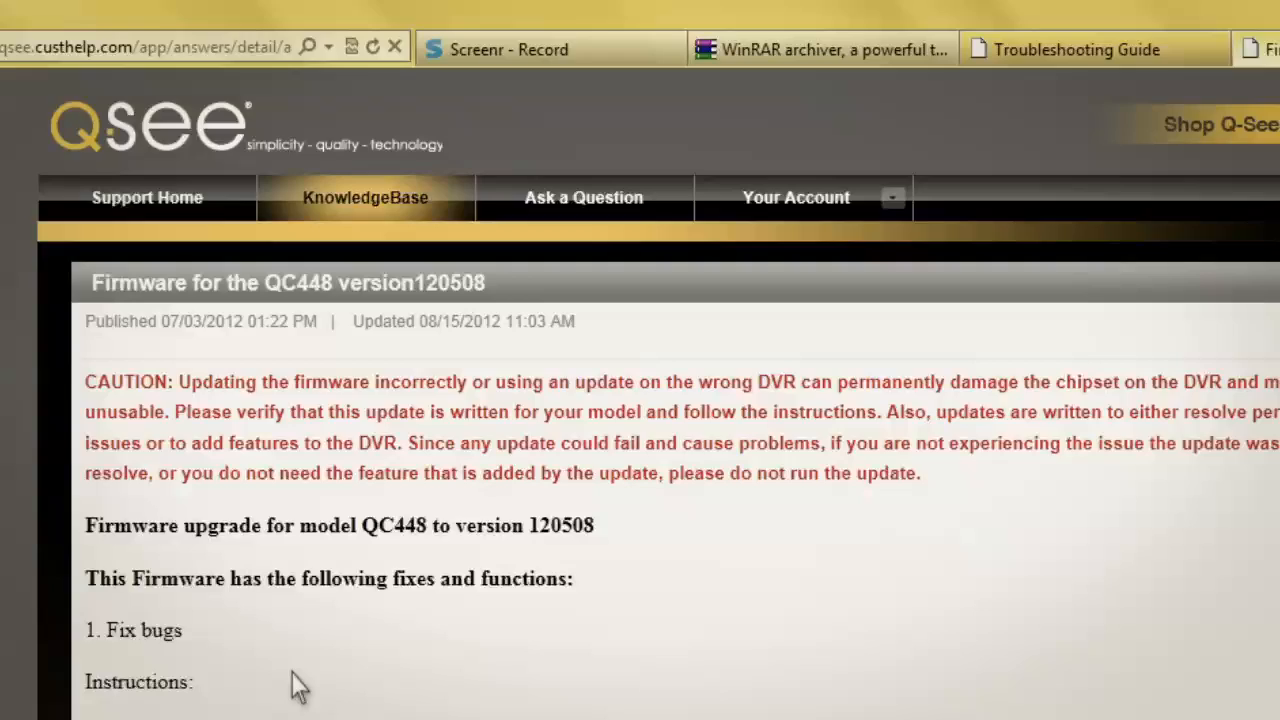
Save the QC448-120508 firmware zip from the article to the desktop.
scroll(down, 3)
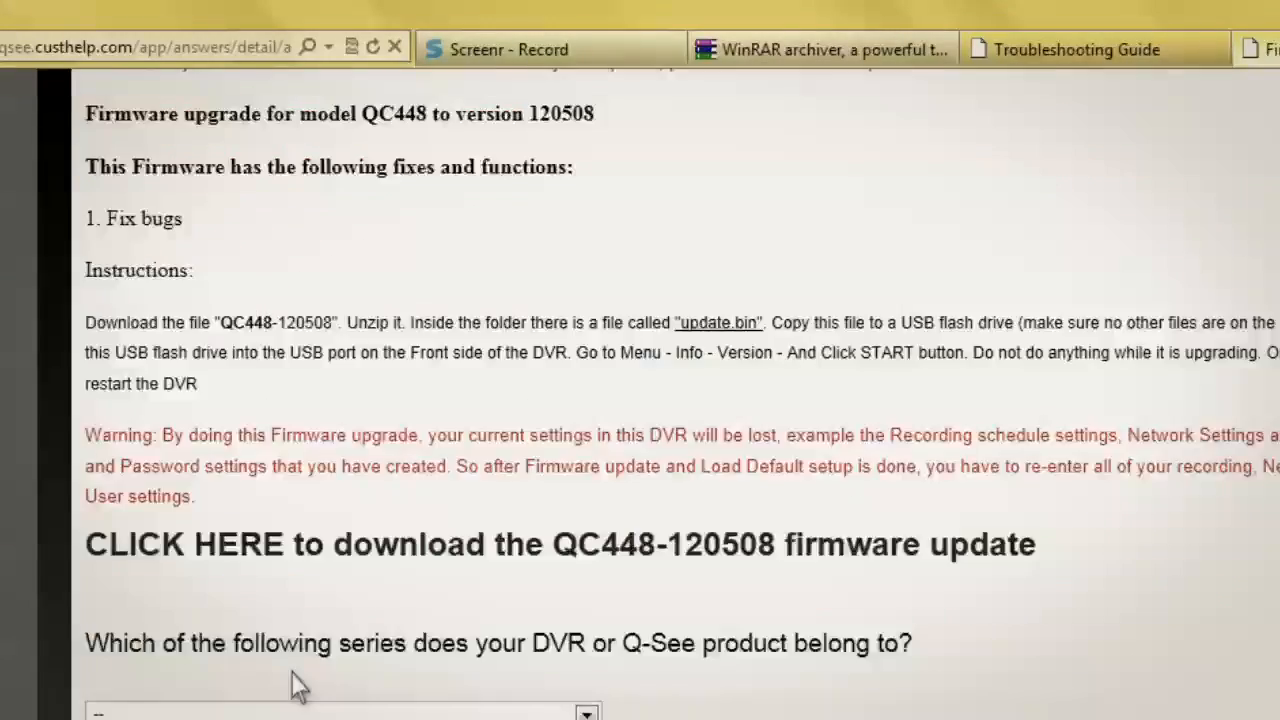
scroll(down, 3)
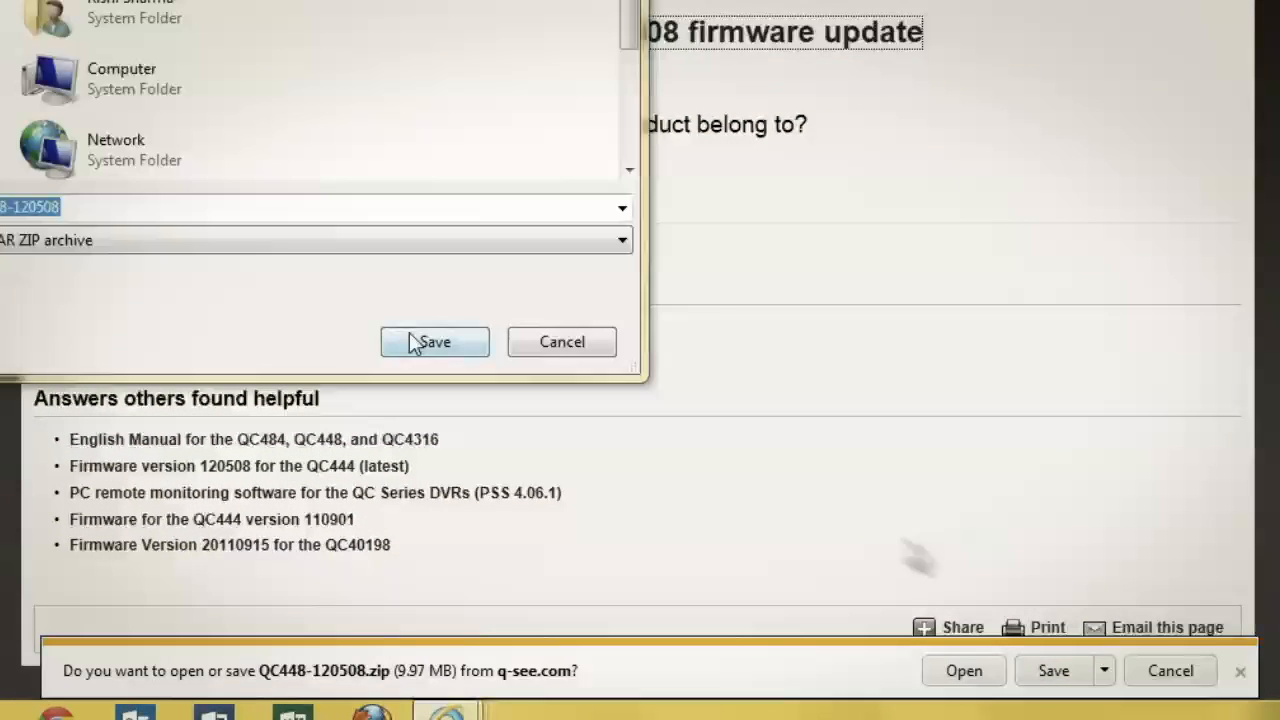
click(435, 342)
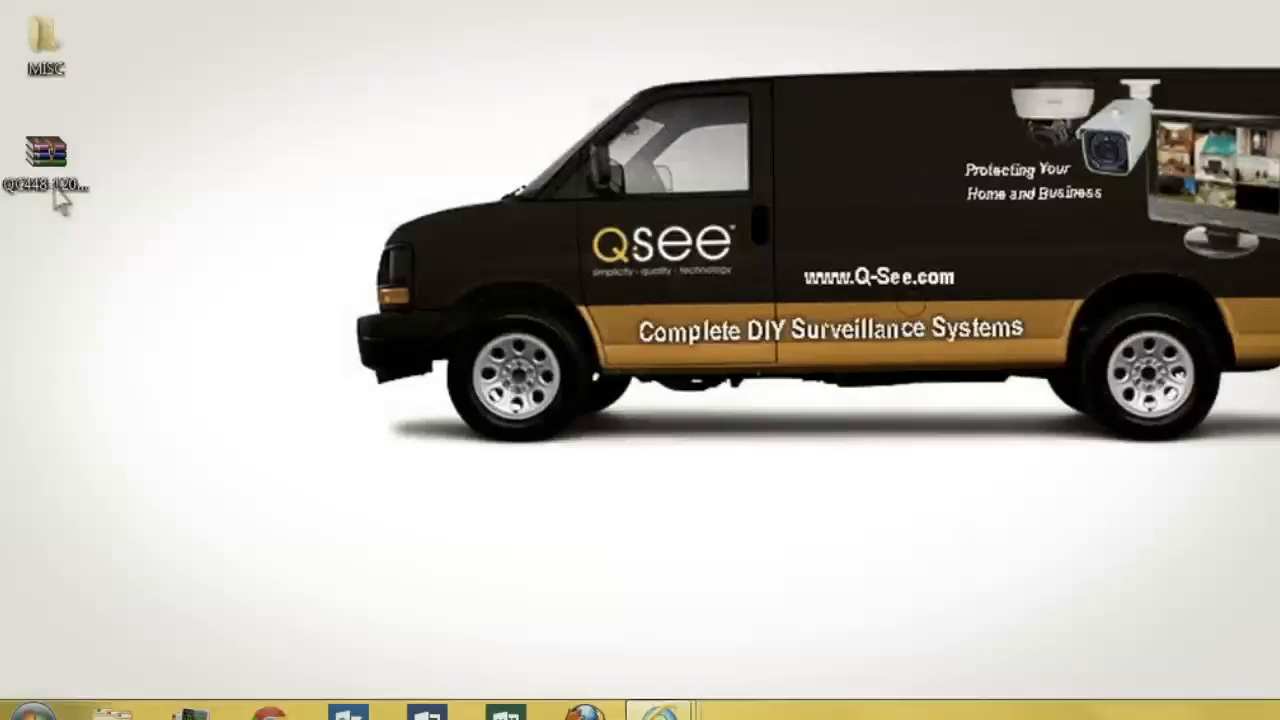
Extract the QC448-120508 zip into a QC448-120508 folder and open it.
right_click(45, 150)
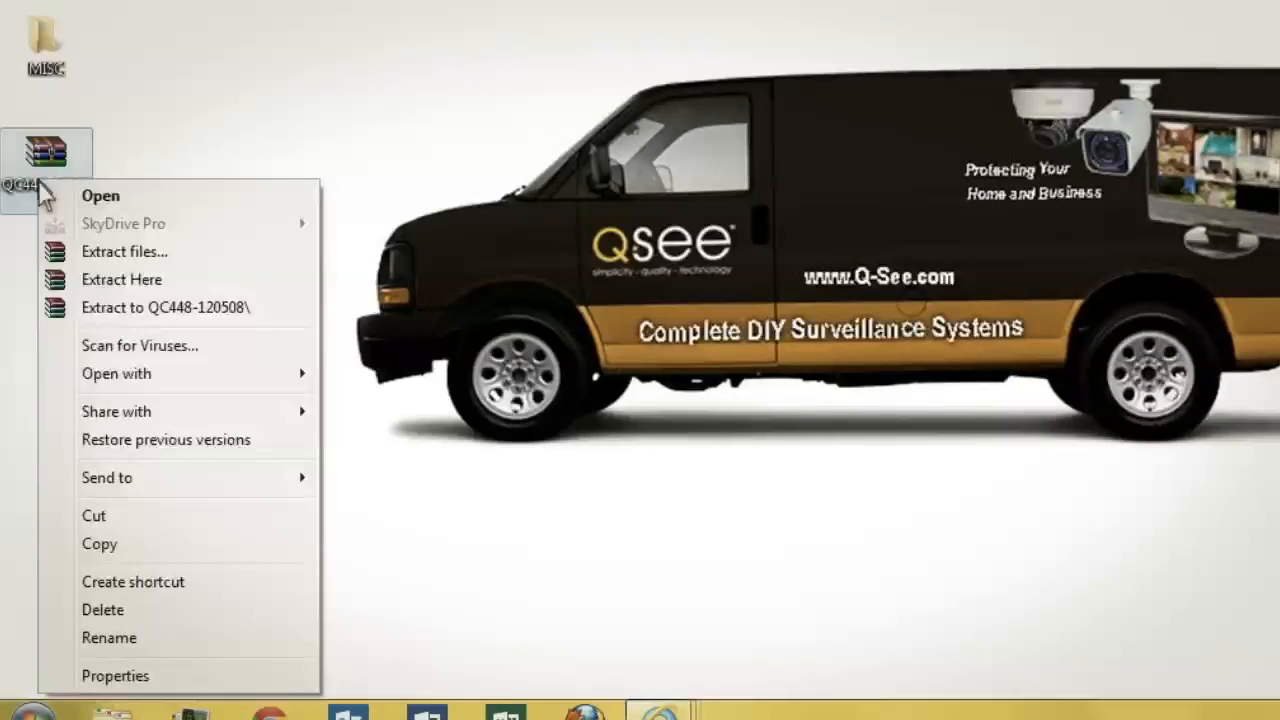
mouse_move(195, 307)
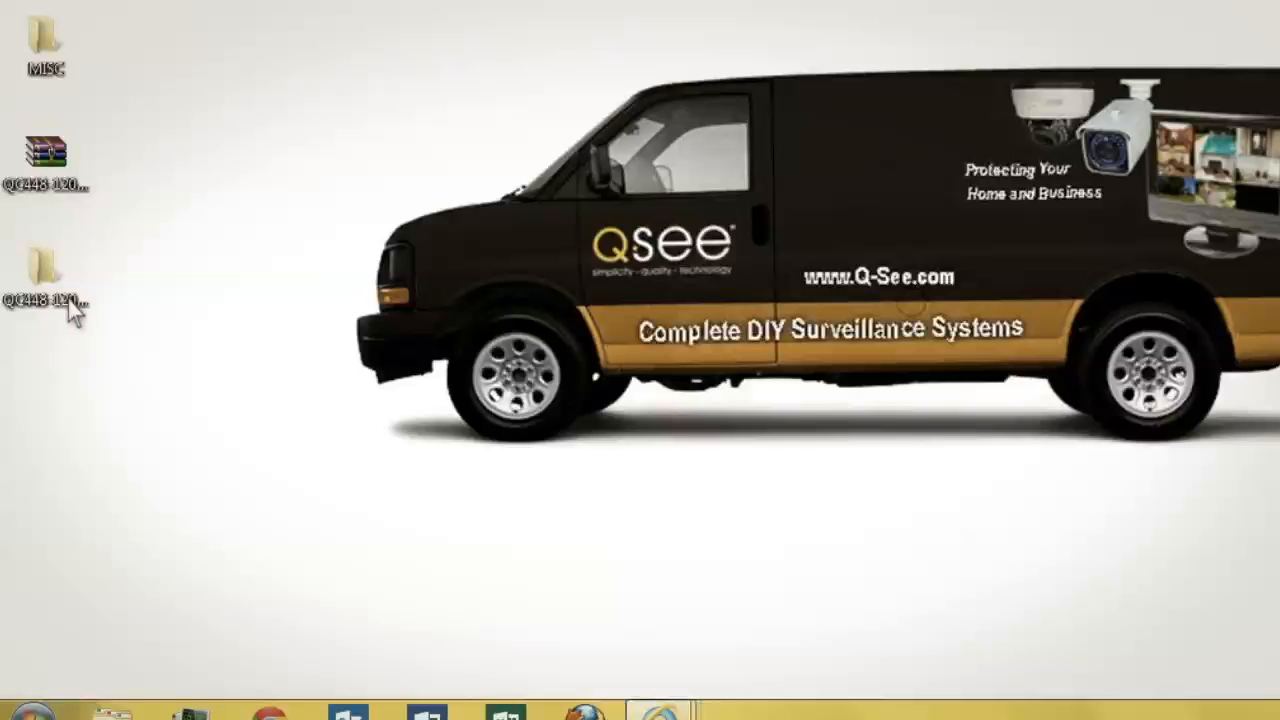
click(45, 270)
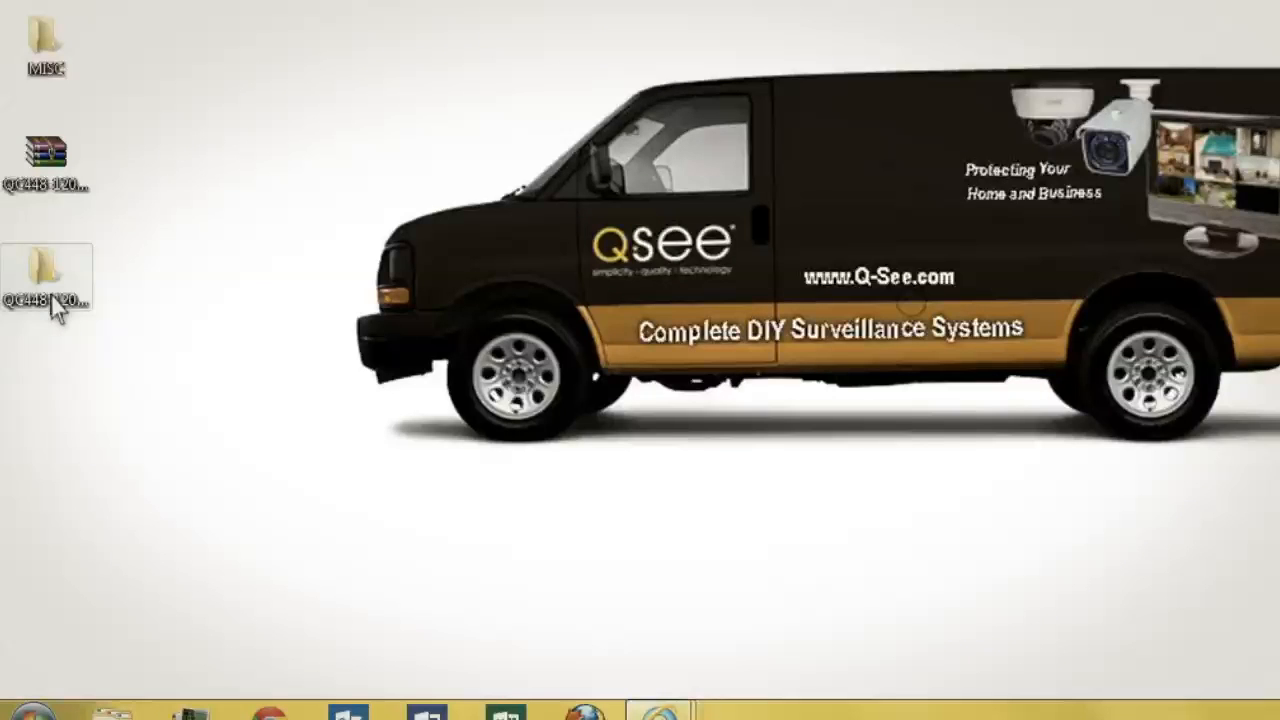
double_click(43, 265)
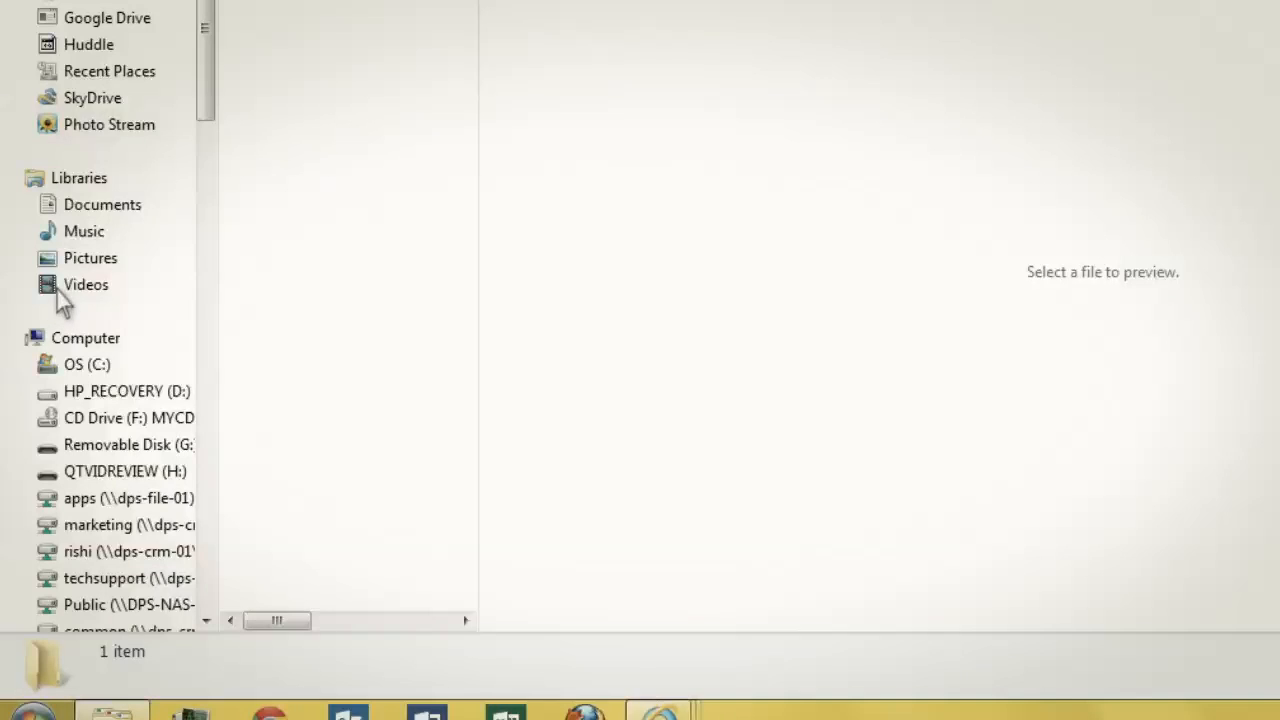
Copy update.bin and switch to Removable Disk (G:) to receive it.
right_click(303, 173)
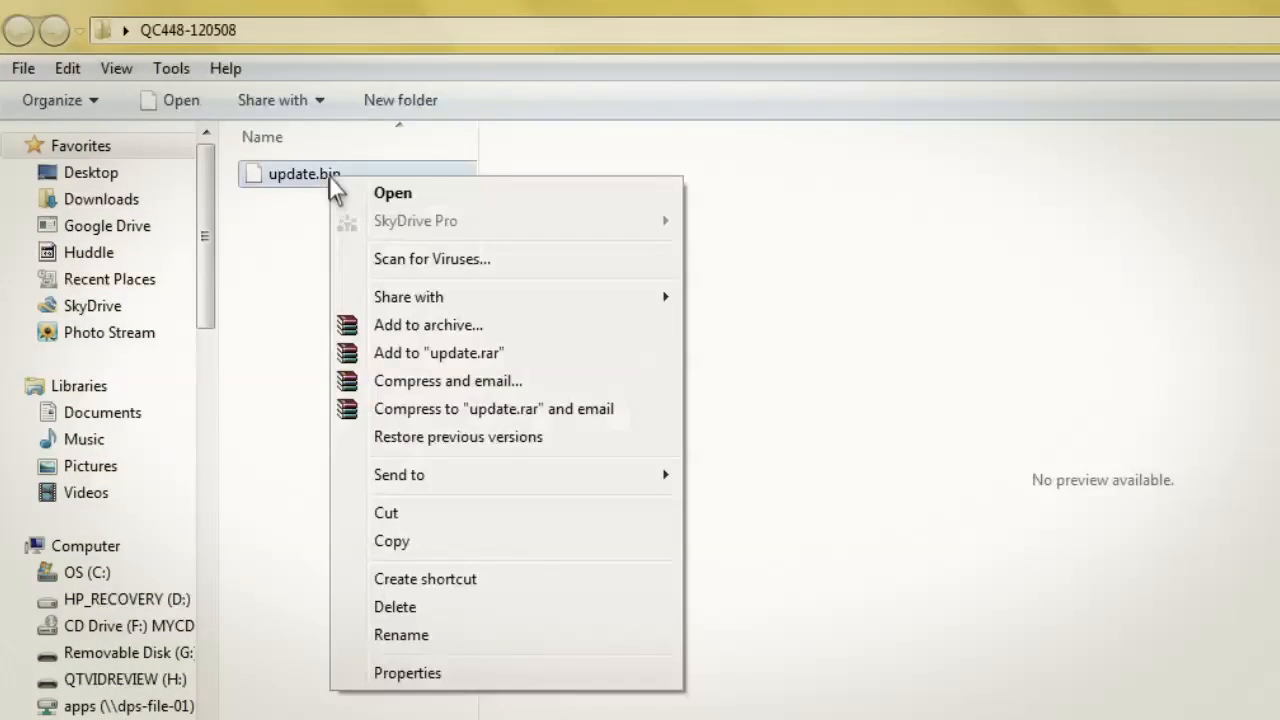
mouse_move(378, 338)
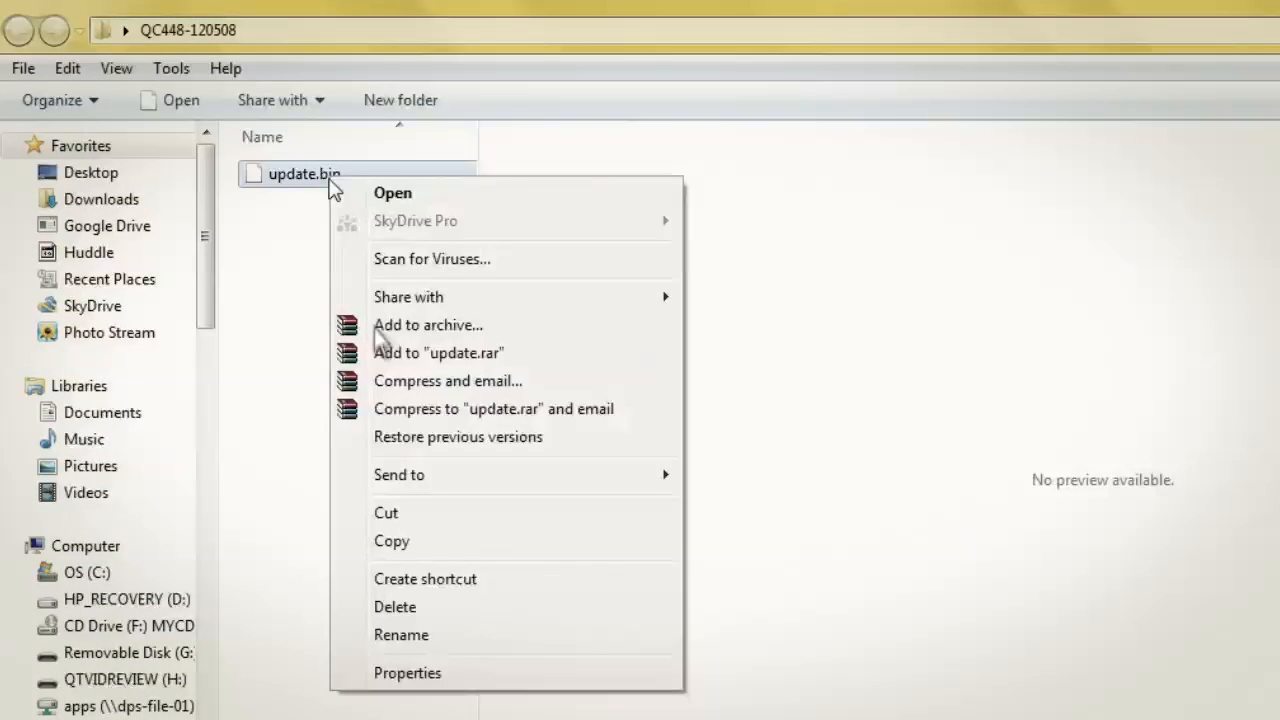
click(425, 568)
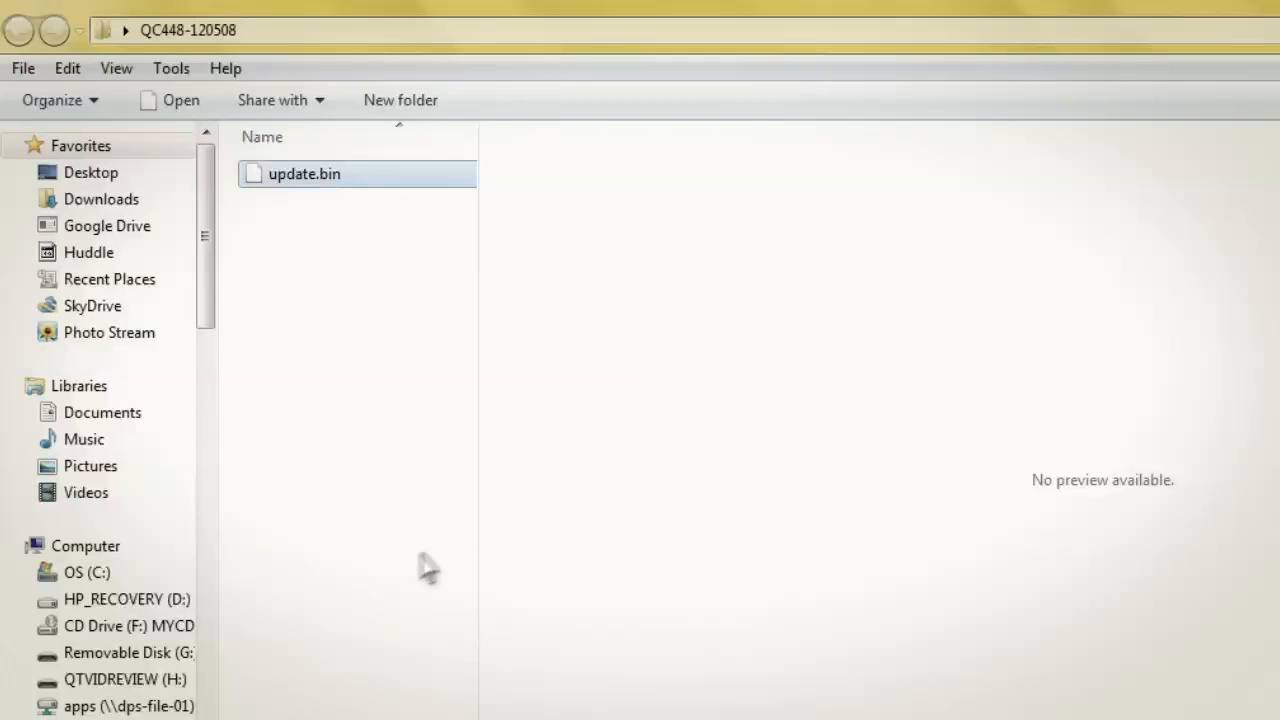
click(128, 652)
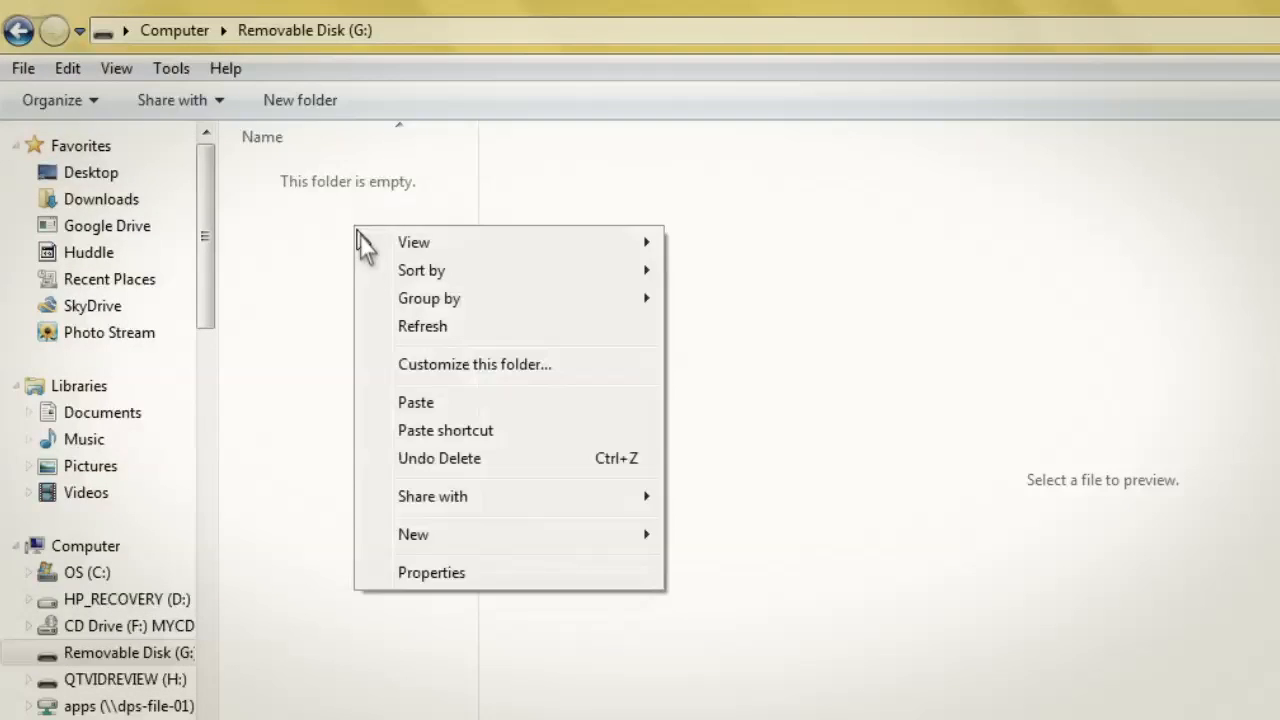
mouse_move(453, 410)
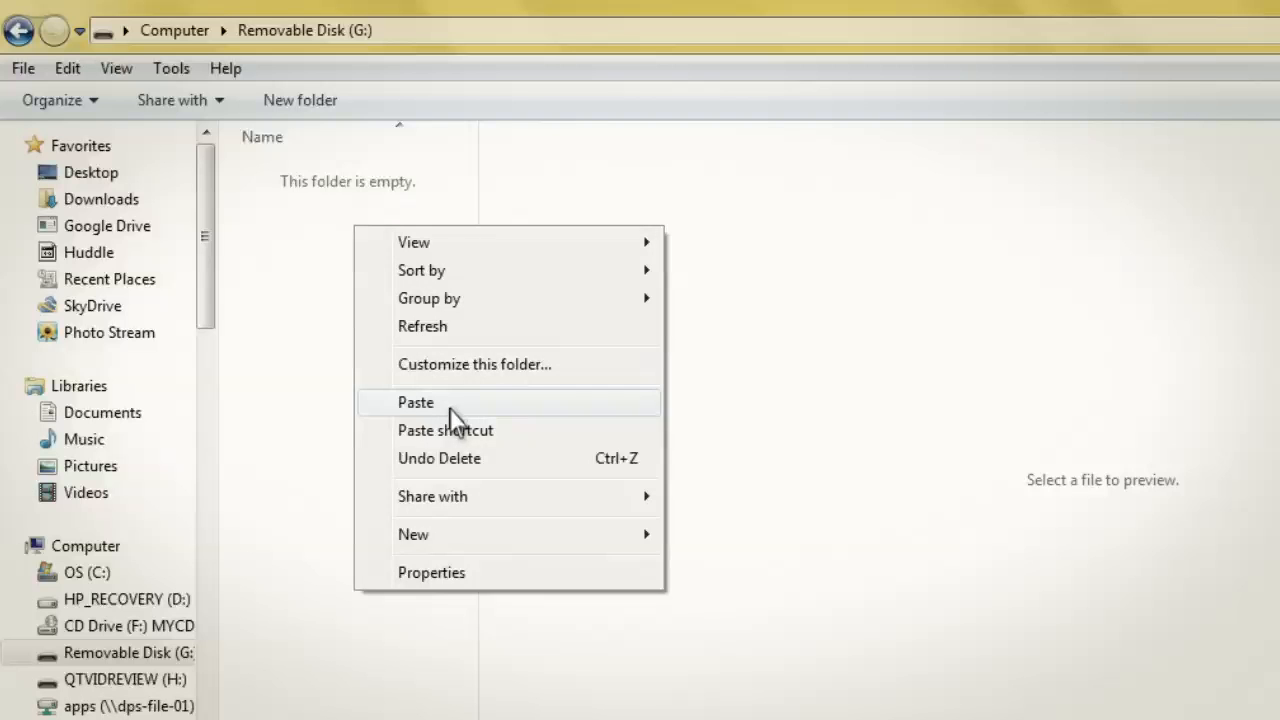
right_click(128, 652)
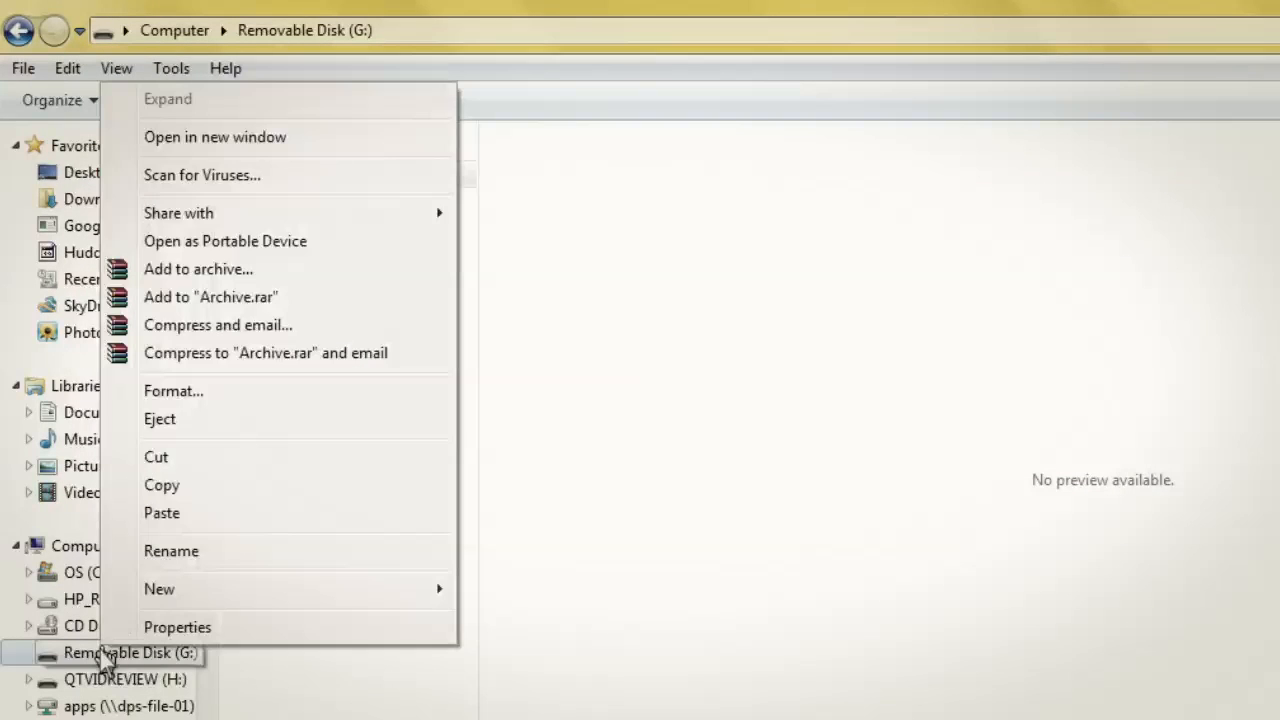
mouse_move(287, 419)
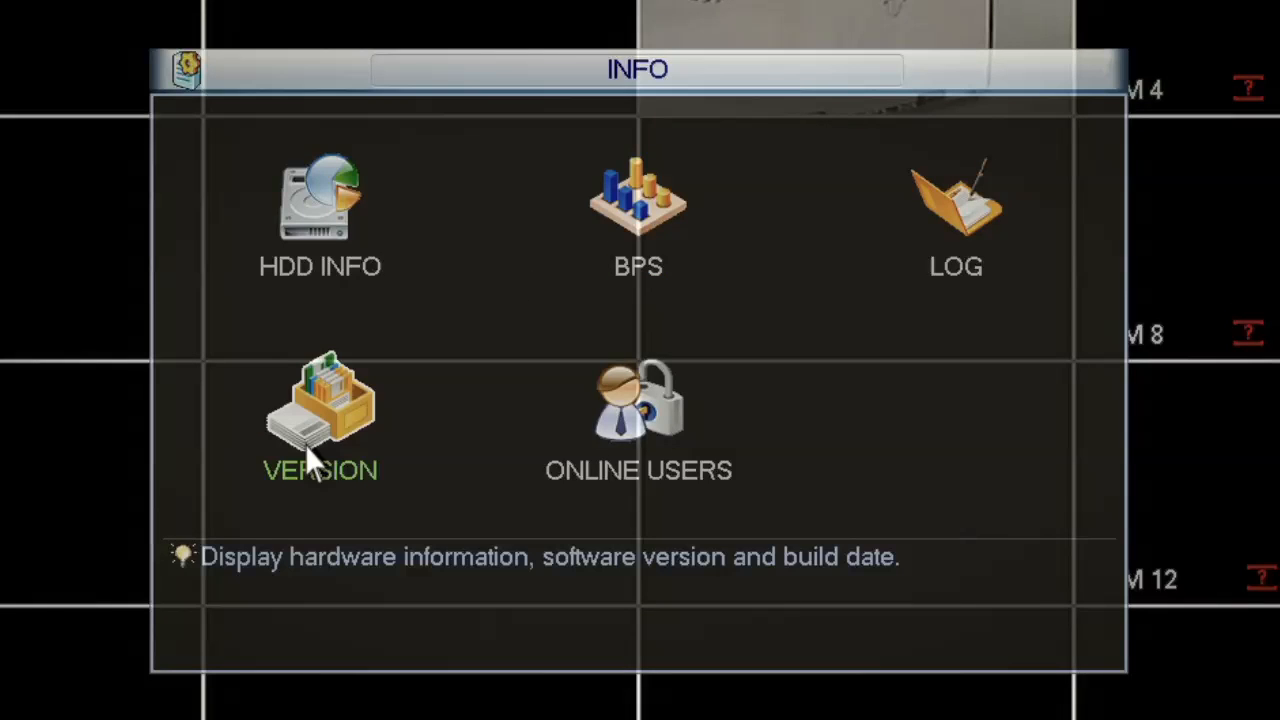
Run the DVR firmware upgrade from USB, then reopen Main Menu > Info to verify the version.
click(320, 410)
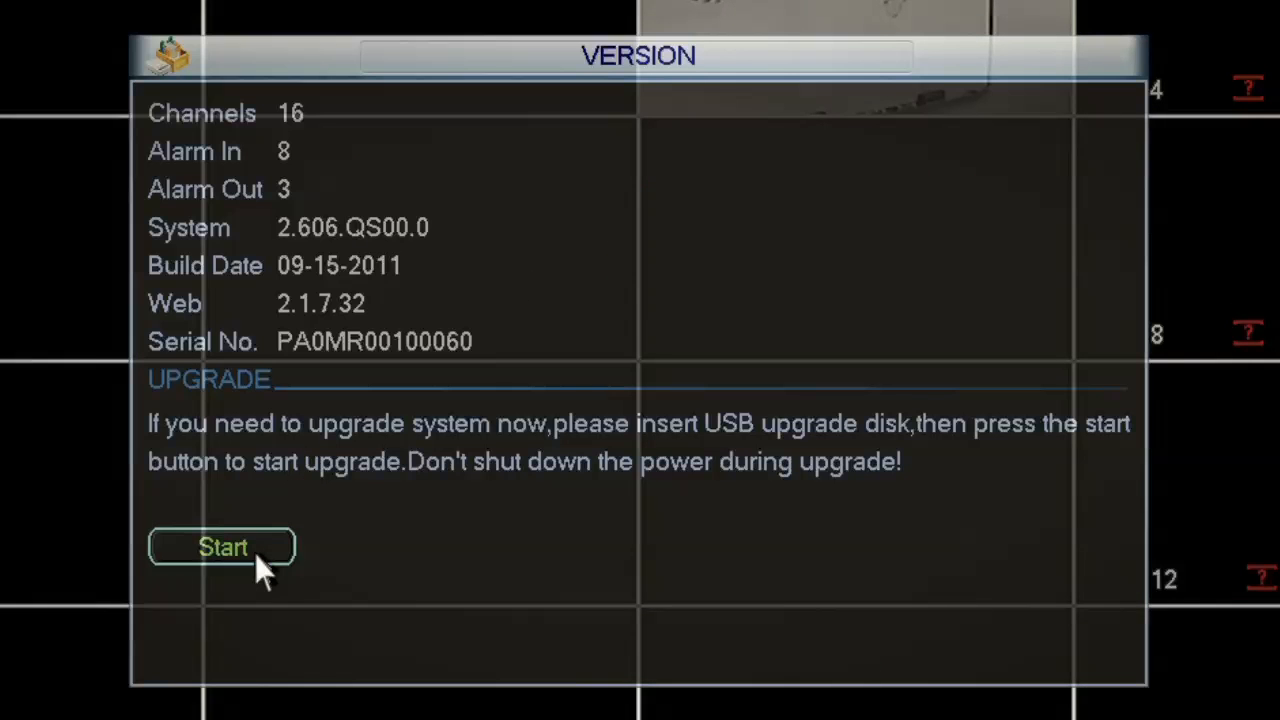
click(222, 547)
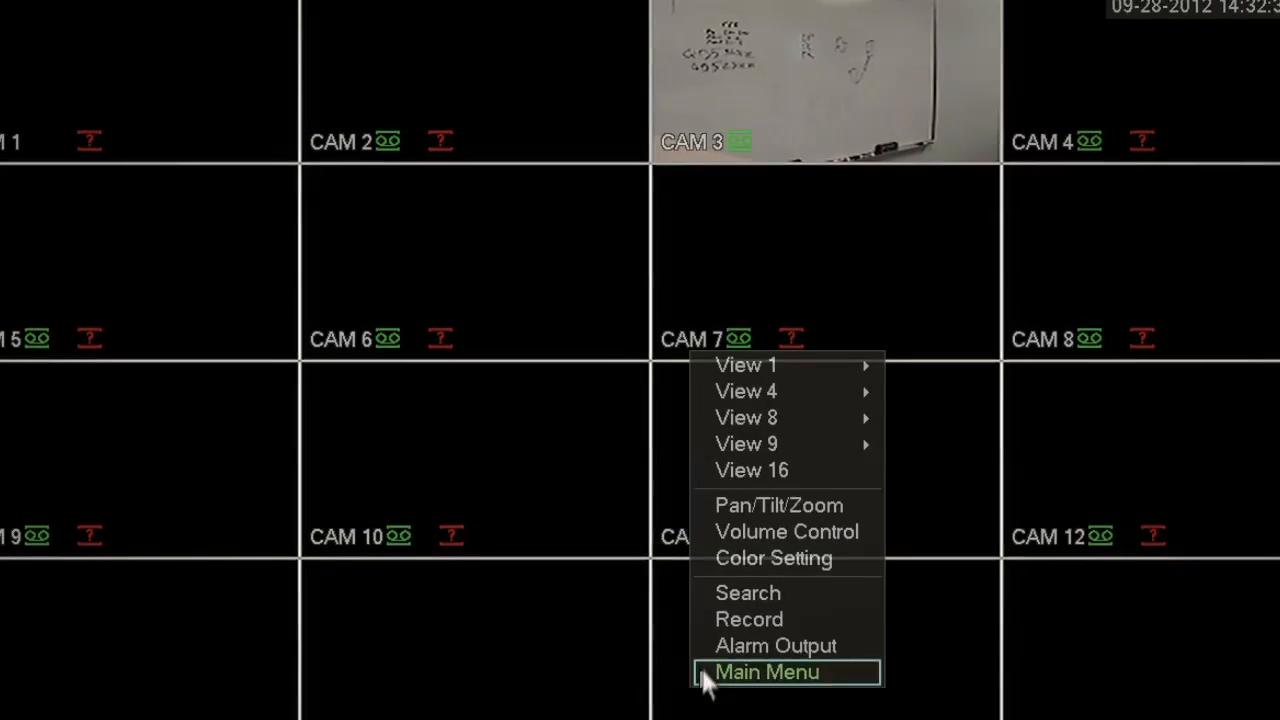
click(766, 671)
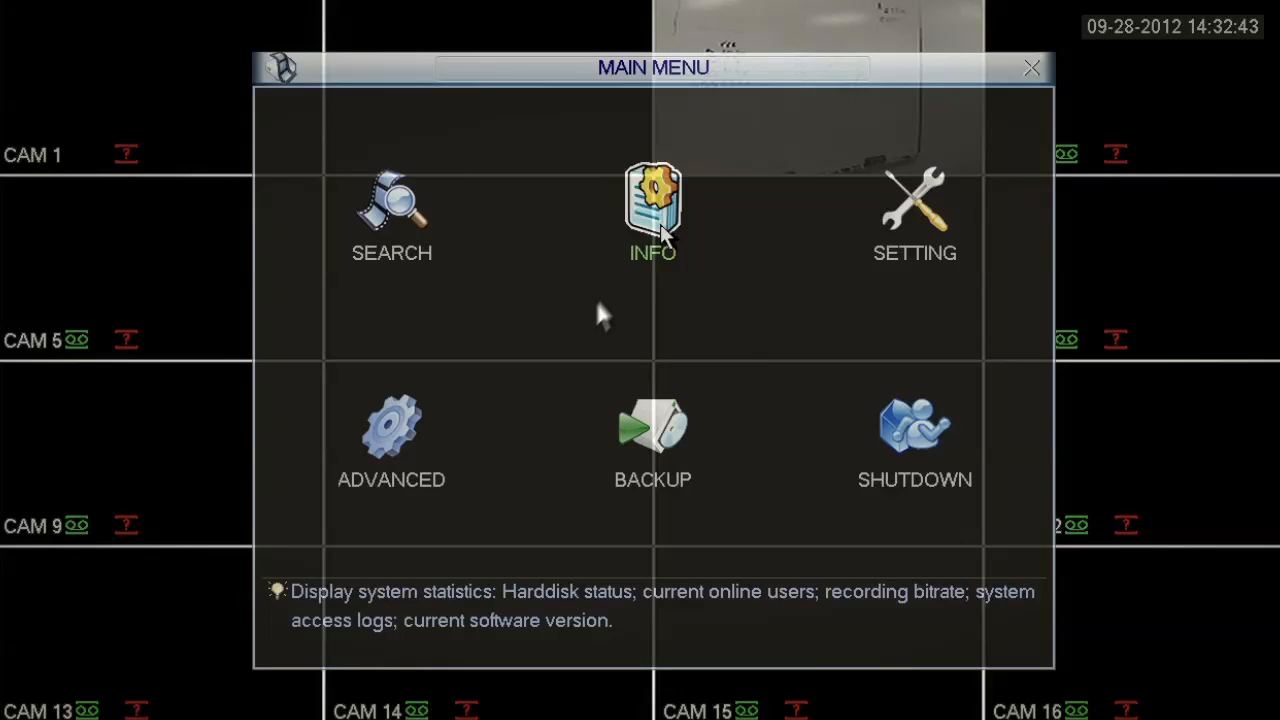
click(652, 210)
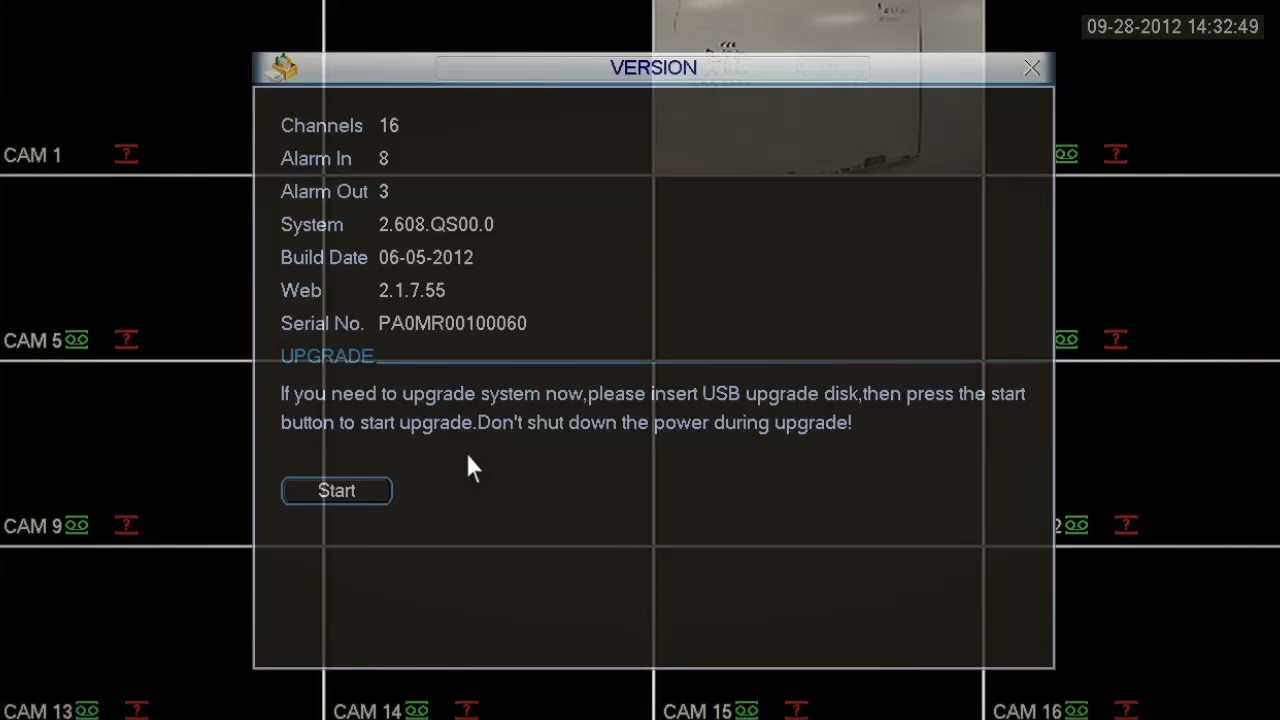